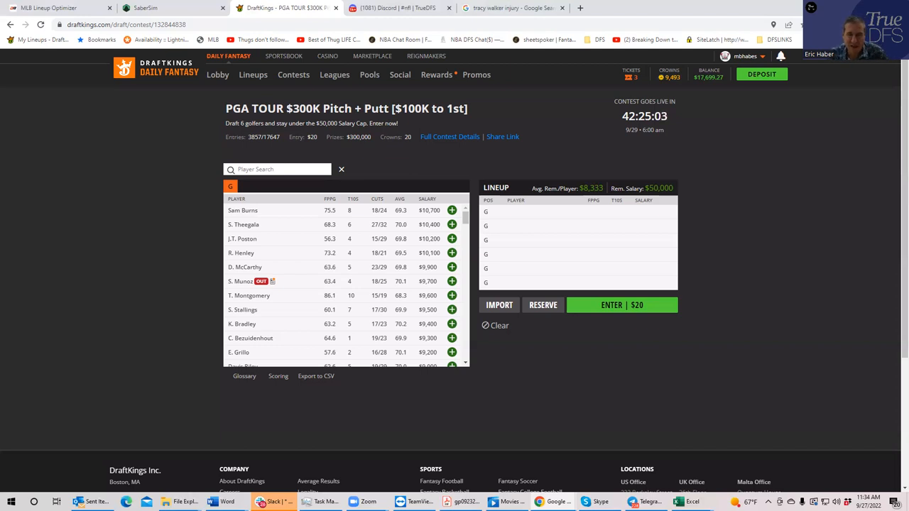
pyautogui.moveTo(424, 230)
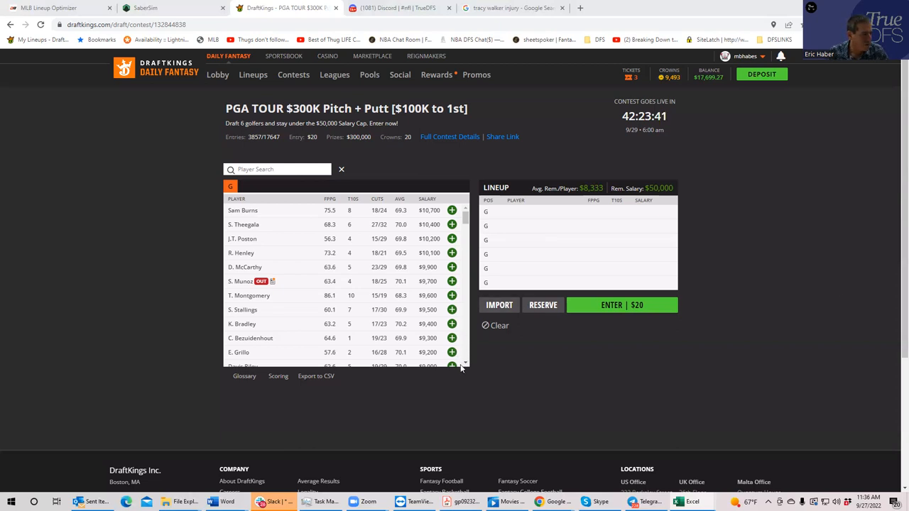
# - Add Davis Riley to the Pitch + Putt lineup from the player list
pyautogui.scroll(-3)
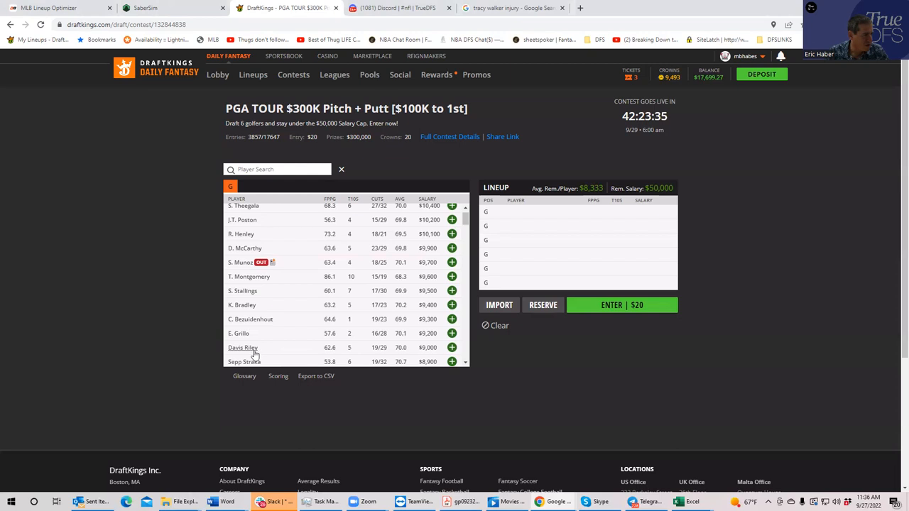
pyautogui.moveTo(243, 346)
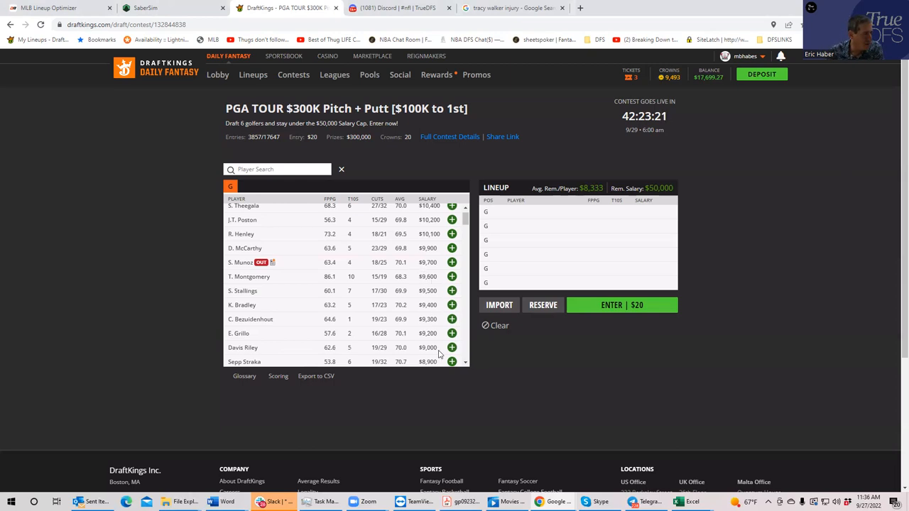
pyautogui.click(452, 346)
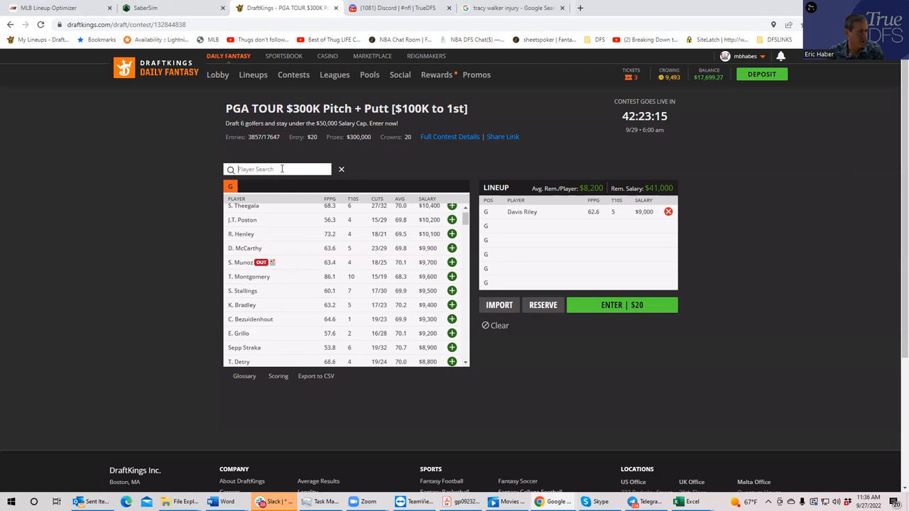
# - Add S. Stallings and K. Bradley to the lineup via Player Search
pyautogui.write('sta')
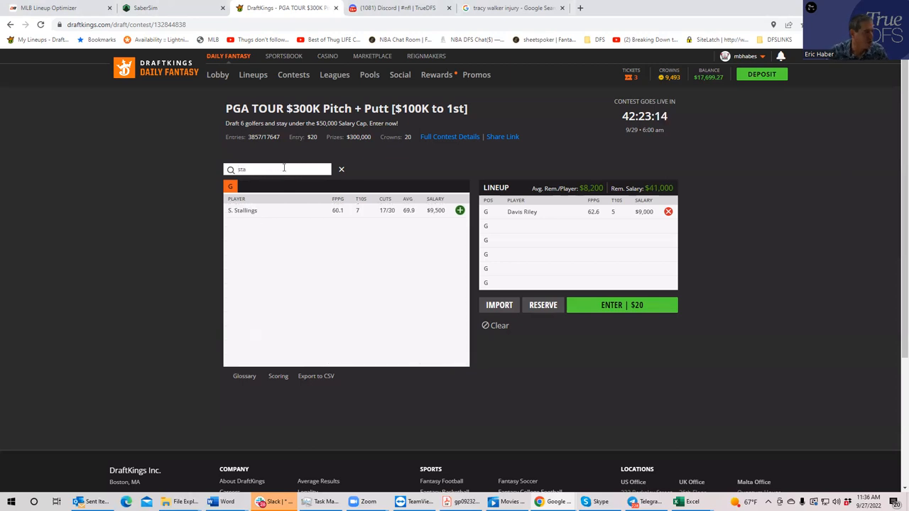
pyautogui.click(460, 210)
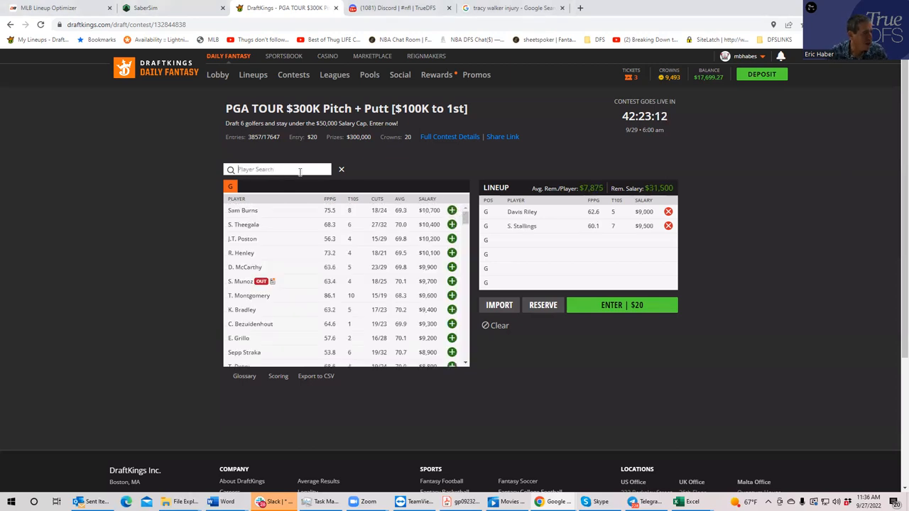
pyautogui.write('kee')
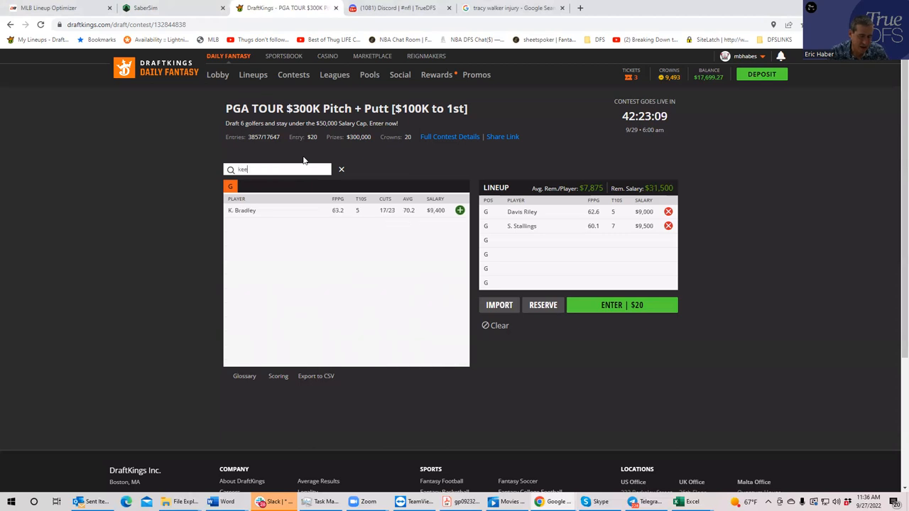
pyautogui.write('g')
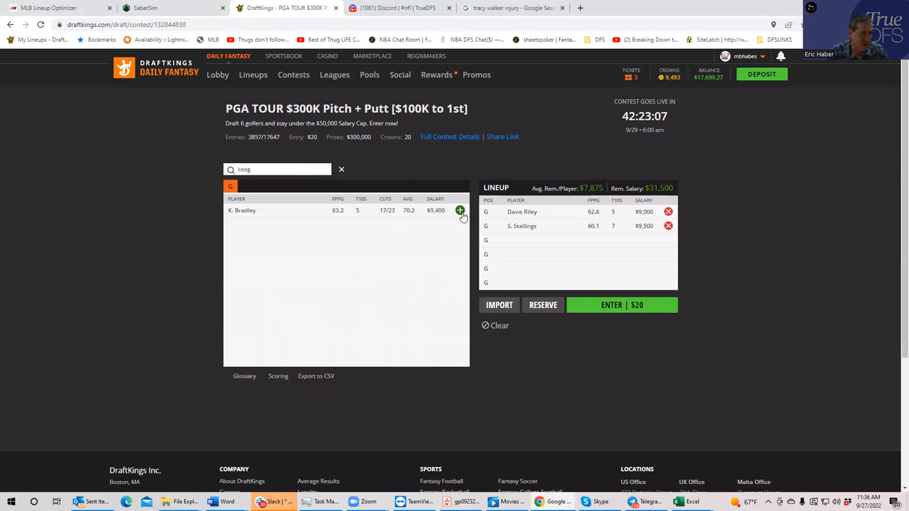
pyautogui.click(460, 211)
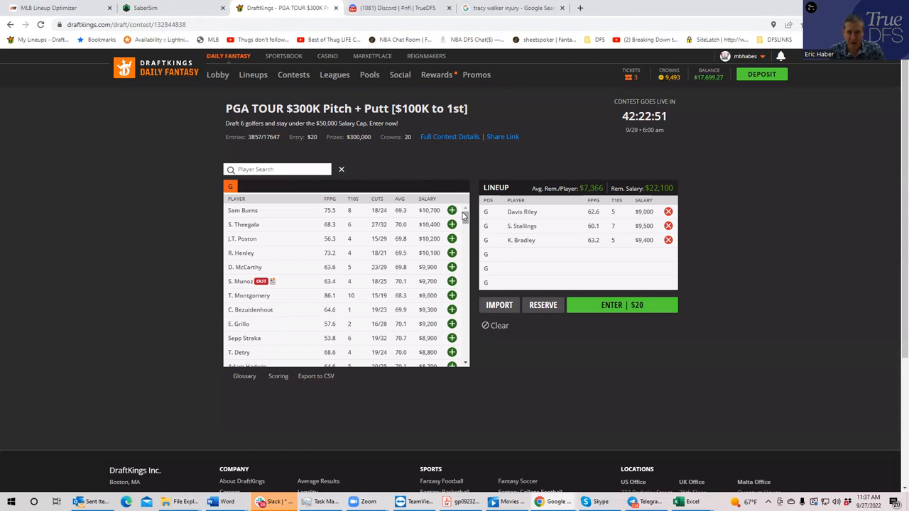
pyautogui.moveTo(239, 225)
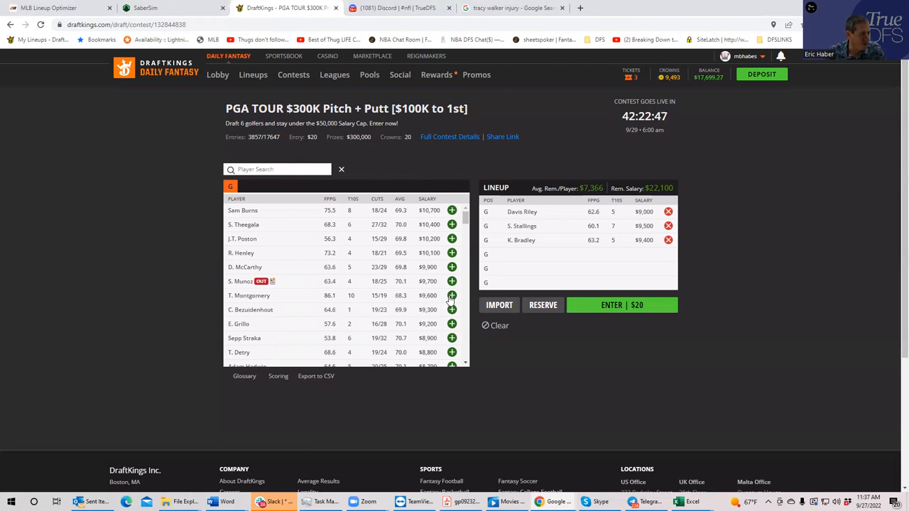
# - Add T. Montgomery and S. Power to the lineup, bringing it to five golfers
pyautogui.click(451, 295)
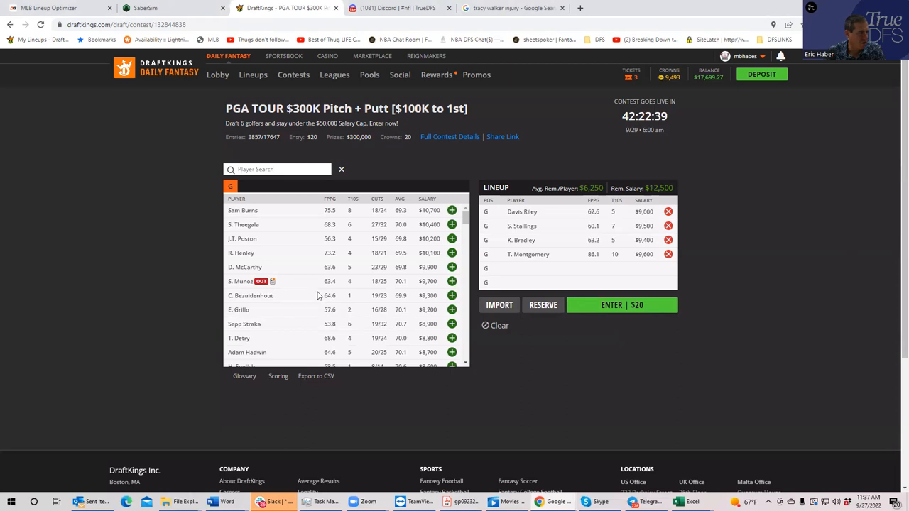
pyautogui.moveTo(350, 304)
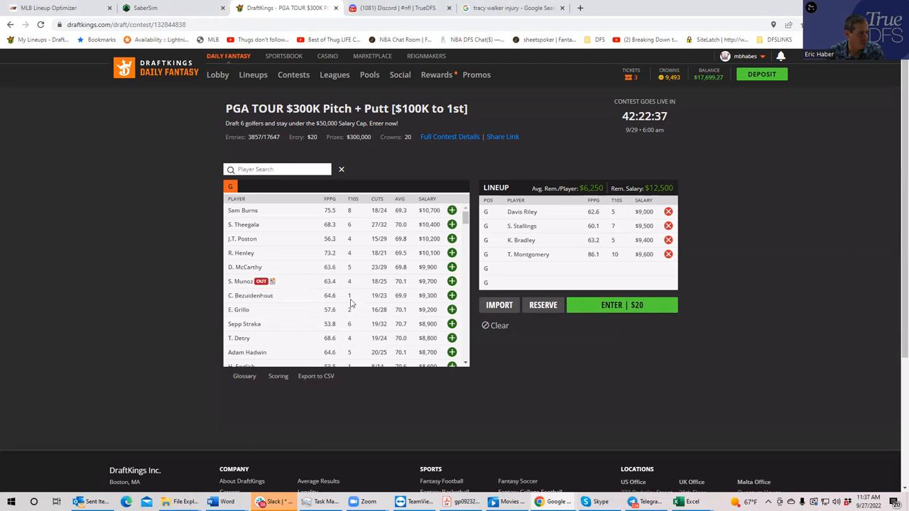
pyautogui.moveTo(426, 301)
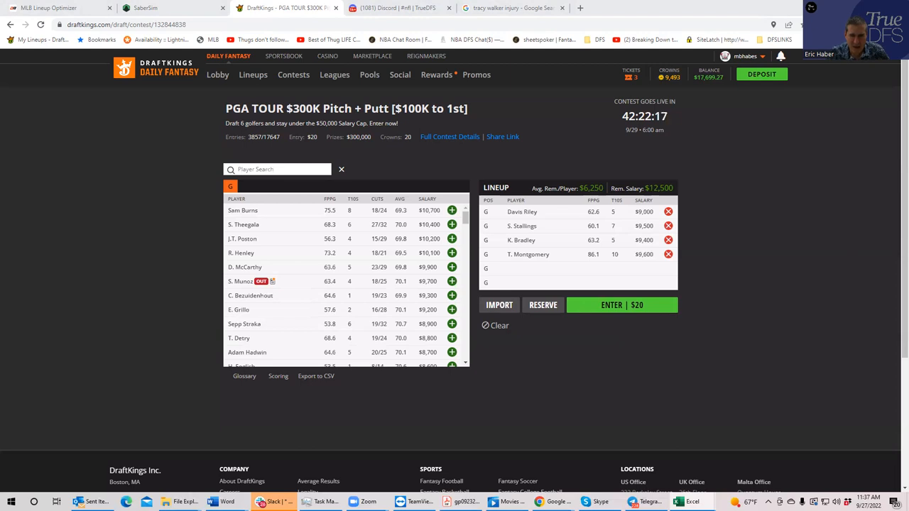
pyautogui.moveTo(438, 341)
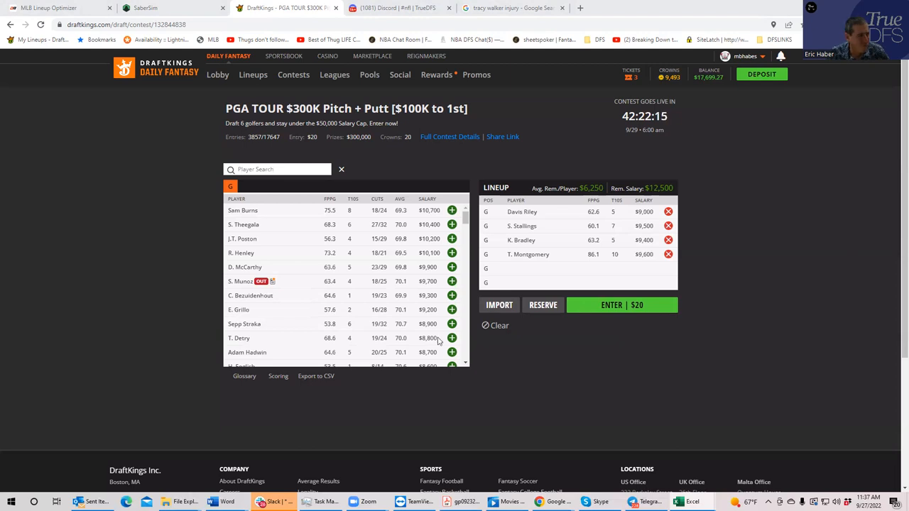
pyautogui.scroll(-3)
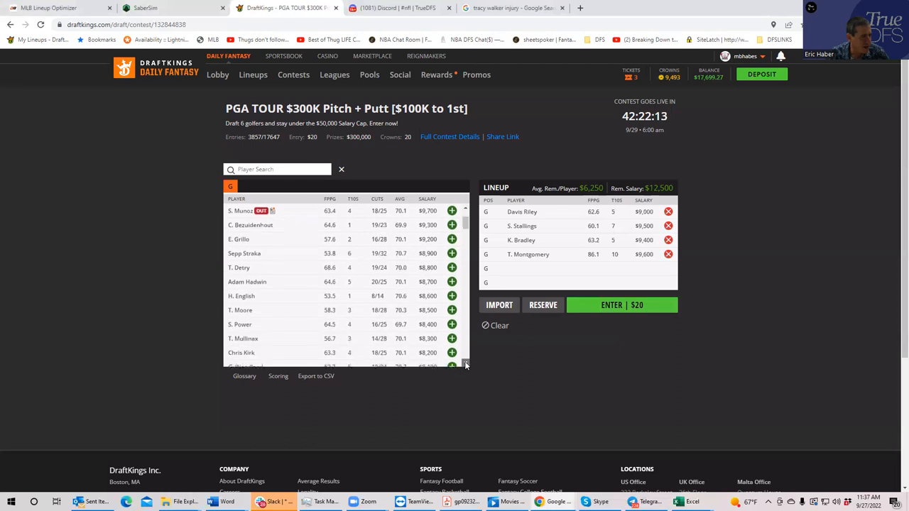
pyautogui.scroll(-3)
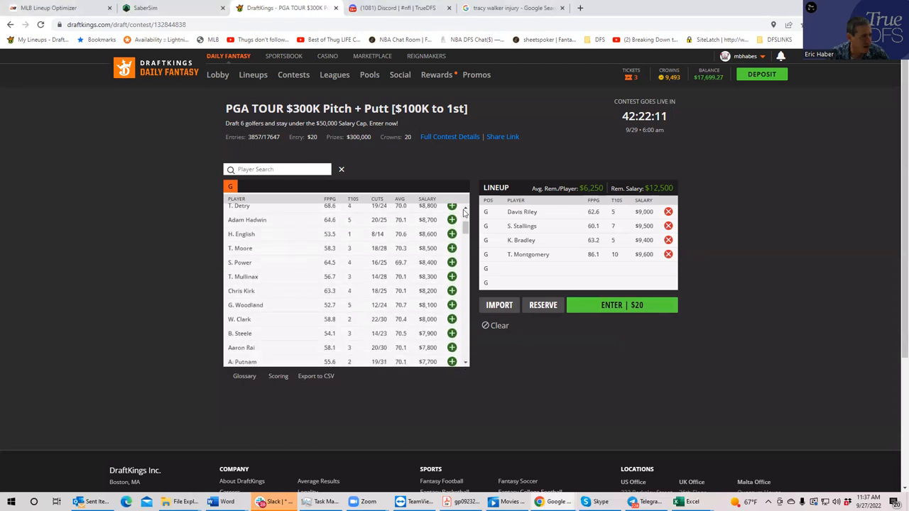
pyautogui.scroll(3)
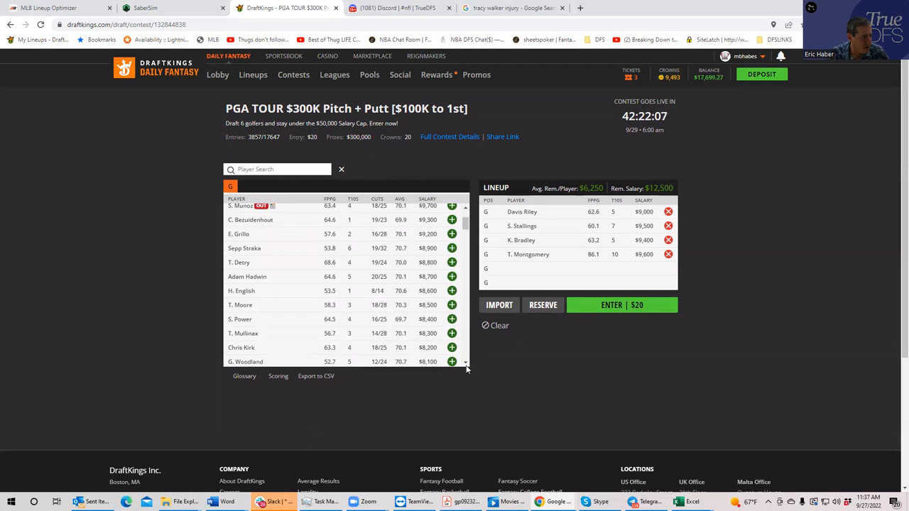
pyautogui.scroll(-3)
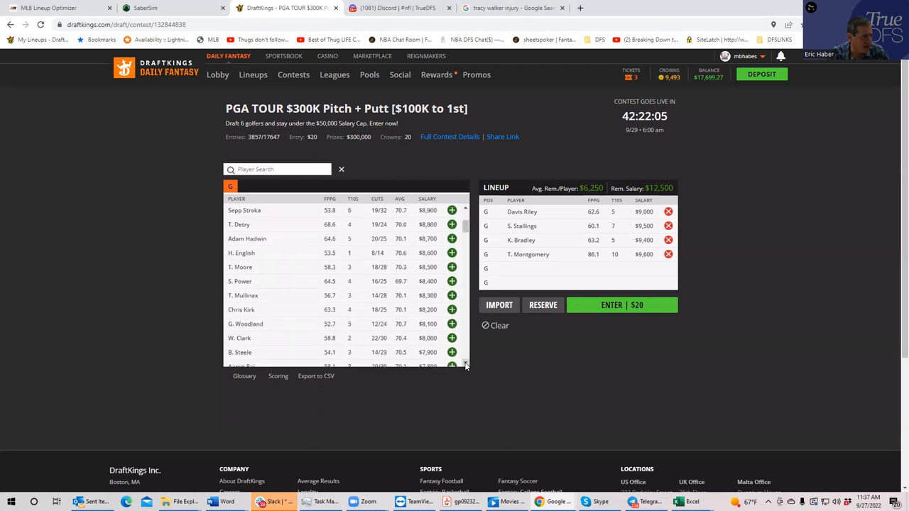
pyautogui.scroll(3)
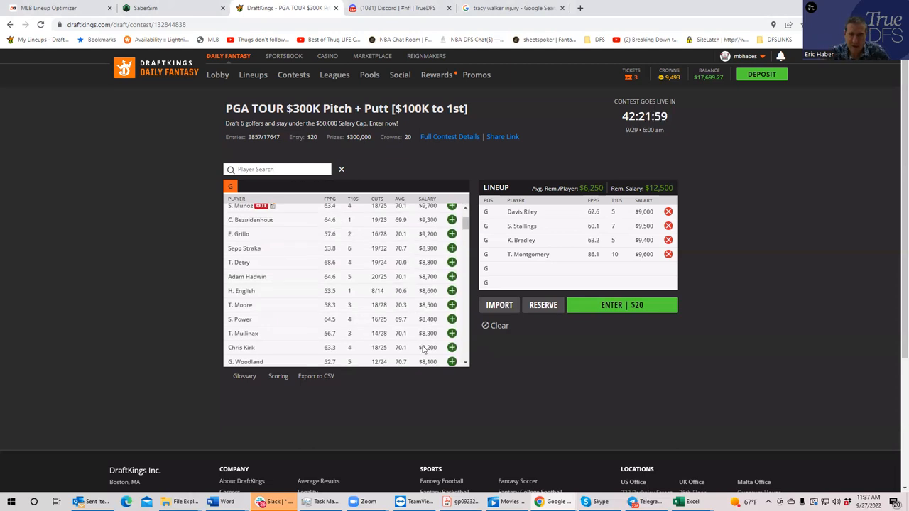
pyautogui.moveTo(317, 311)
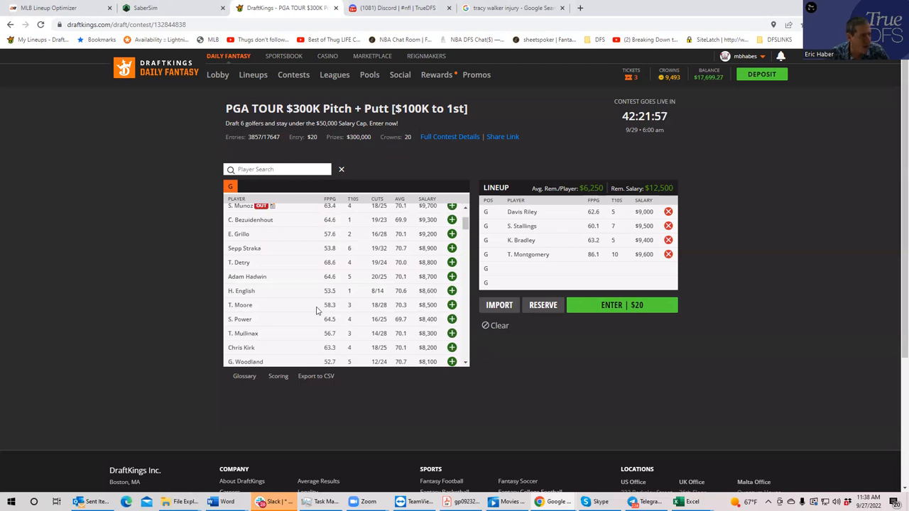
pyautogui.click(452, 318)
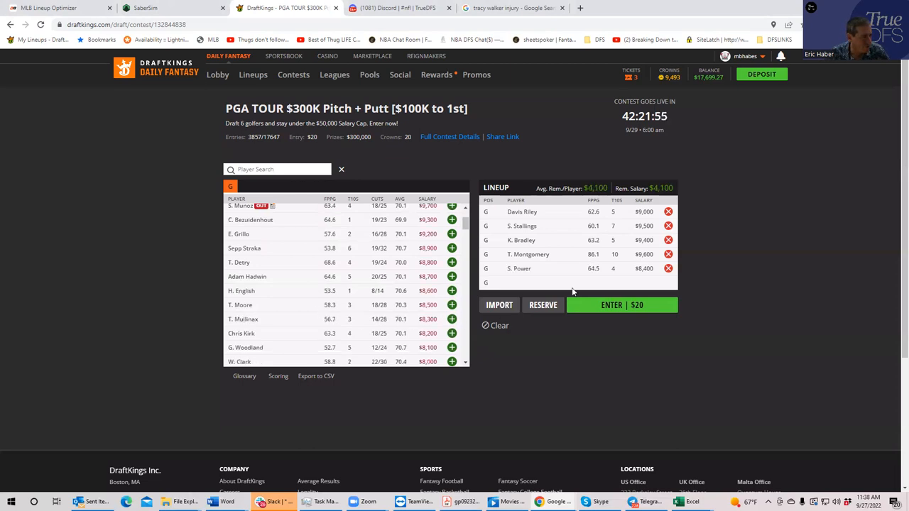
# - View Seamus Power's player card and his Game Log of recent tournament results
pyautogui.click(668, 254)
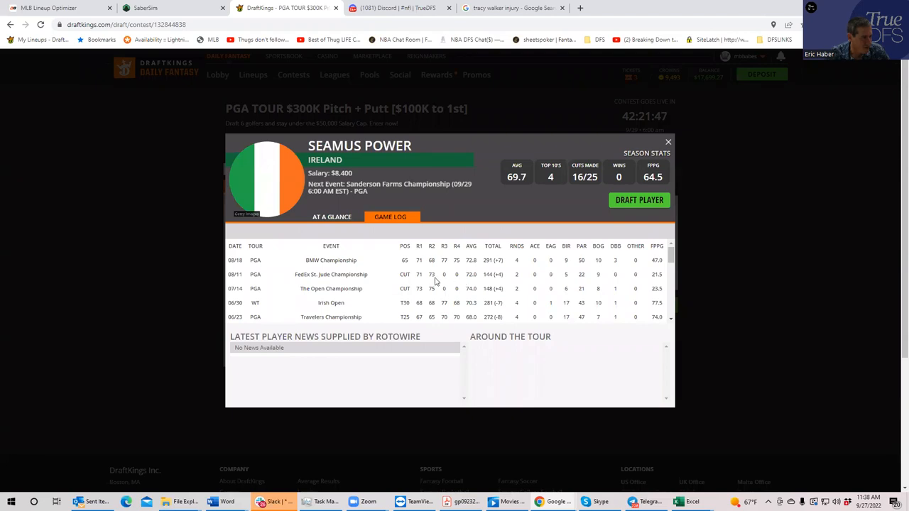
pyautogui.moveTo(415, 277)
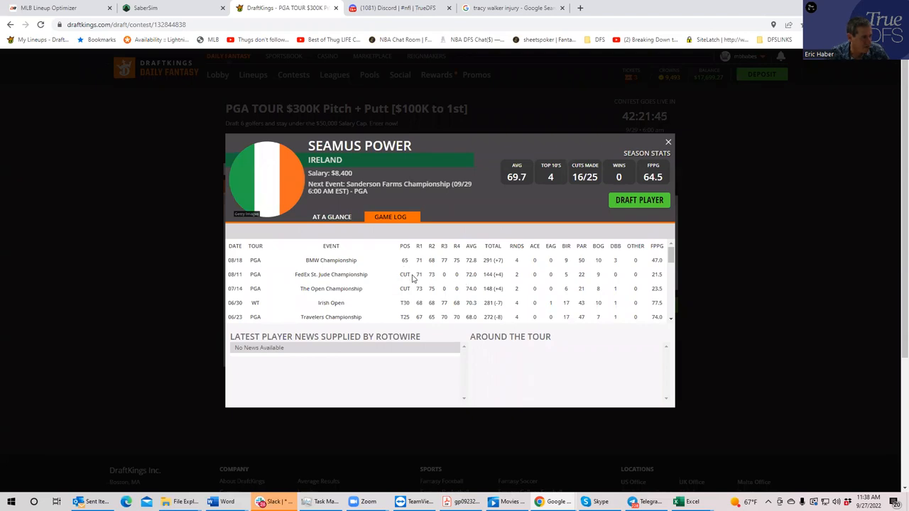
pyautogui.moveTo(437, 324)
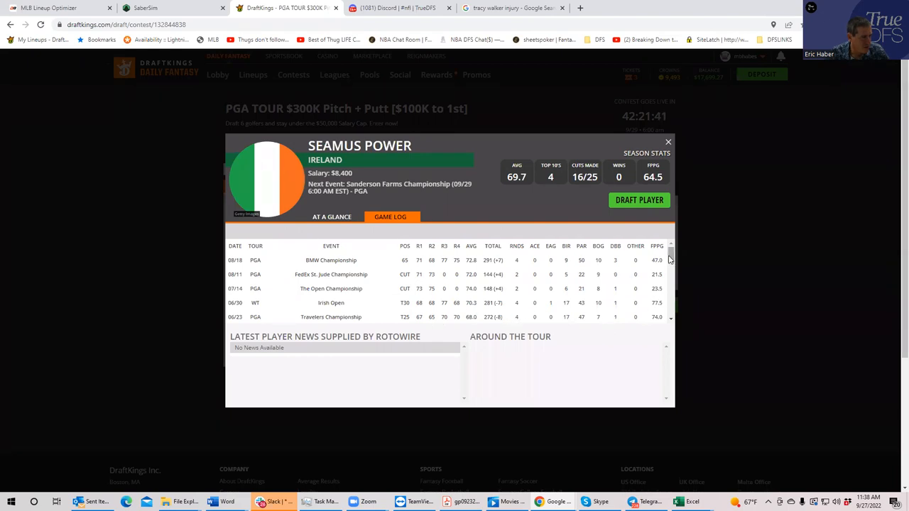
pyautogui.scroll(-3)
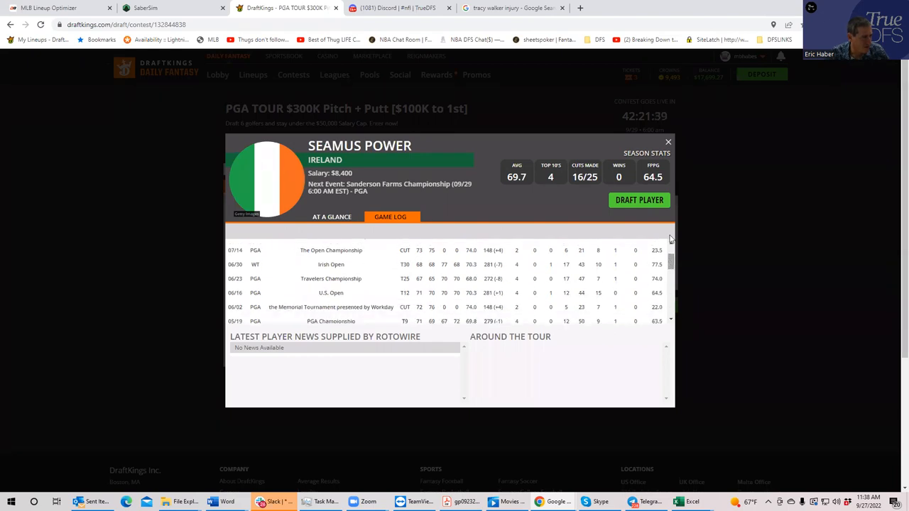
# - Close Seamus Power's card and add W. Clark to the lineup via Player Search
pyautogui.click(637, 198)
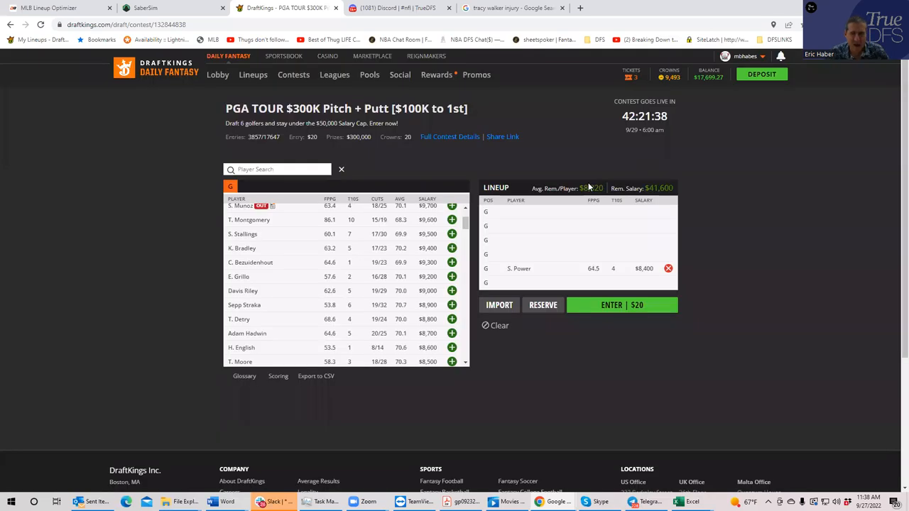
pyautogui.moveTo(548, 232)
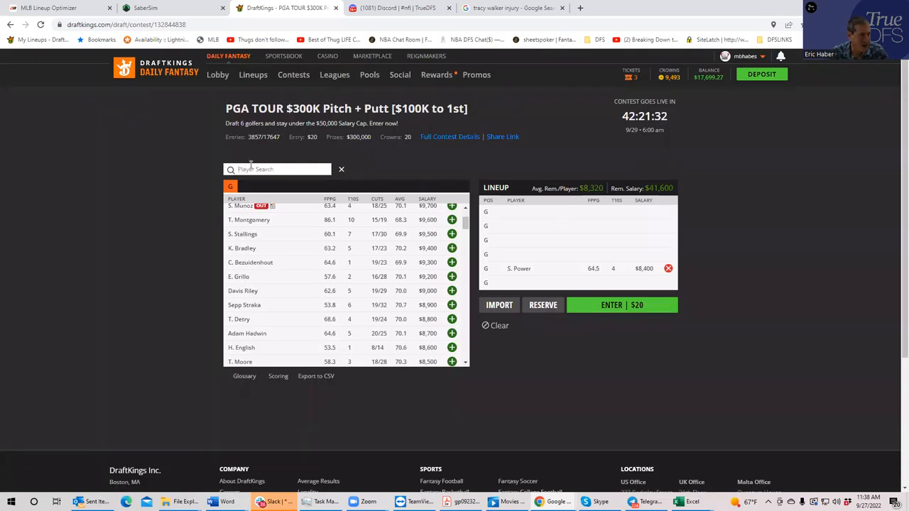
pyautogui.write('clark')
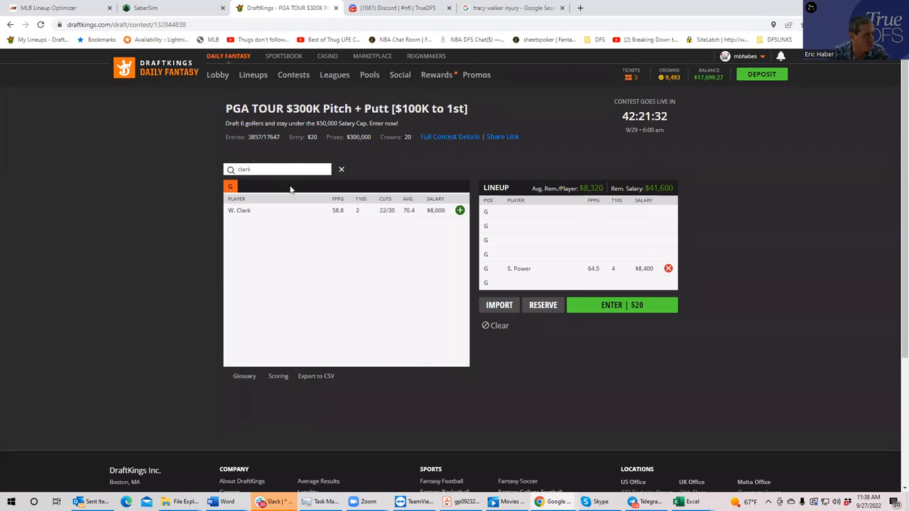
pyautogui.click(460, 210)
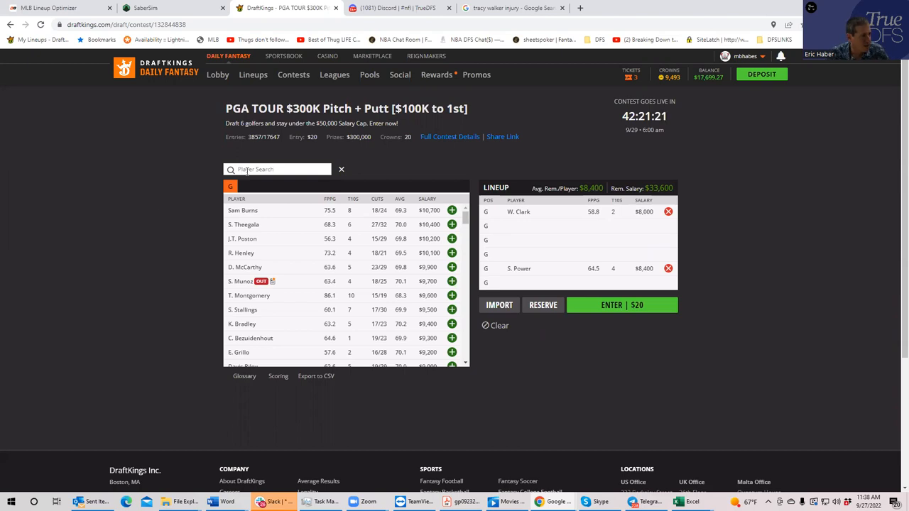
# - Add T. Moore and T. Detry to the lineup via Player Search
pyautogui.write('mor')
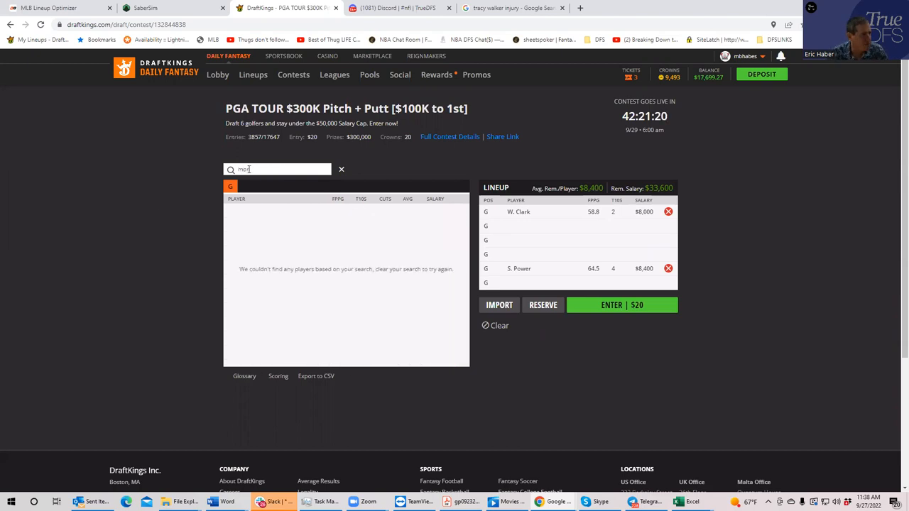
pyautogui.press('Backspace')
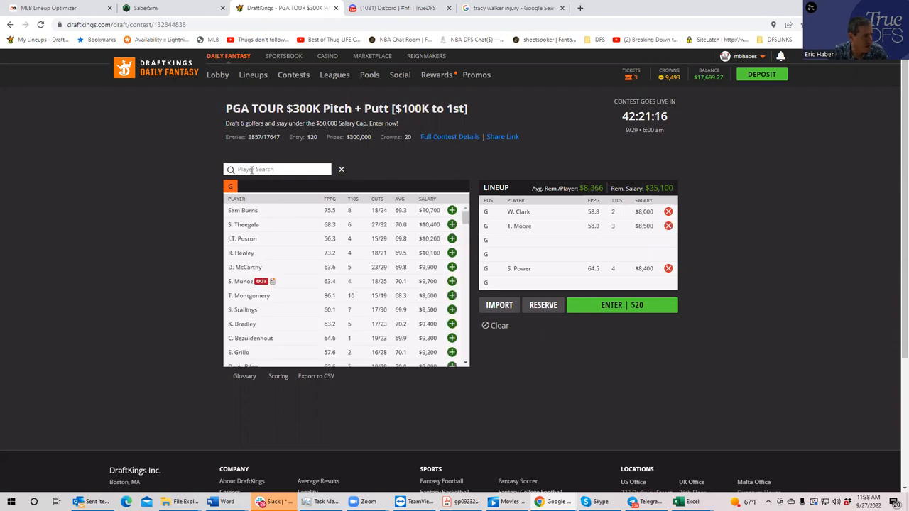
pyautogui.write('detr')
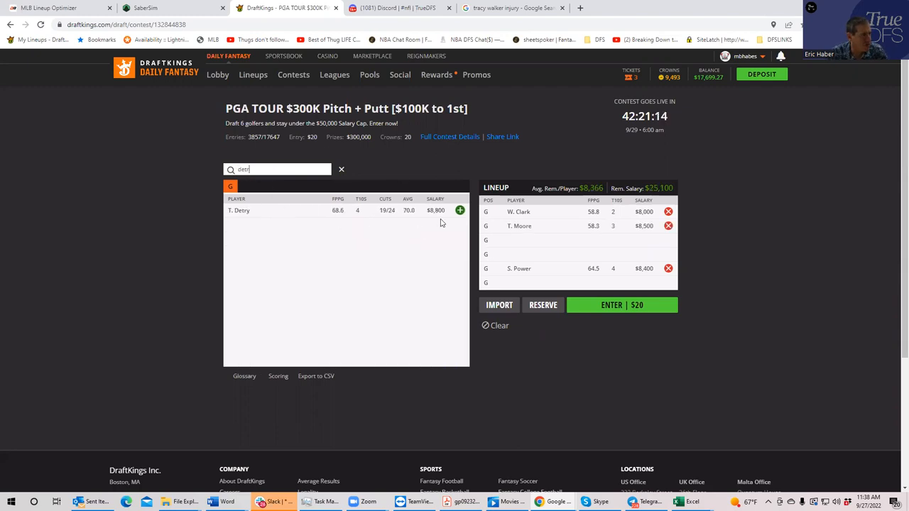
pyautogui.click(460, 210)
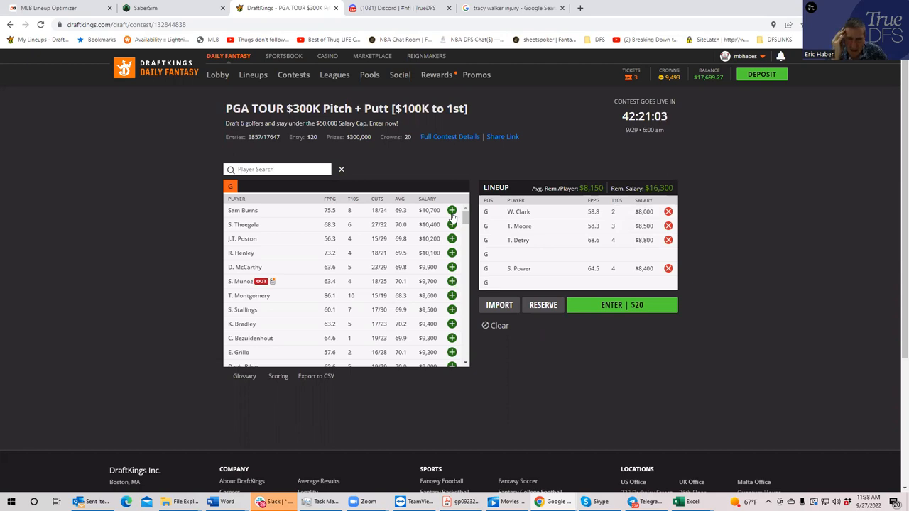
pyautogui.moveTo(307, 210)
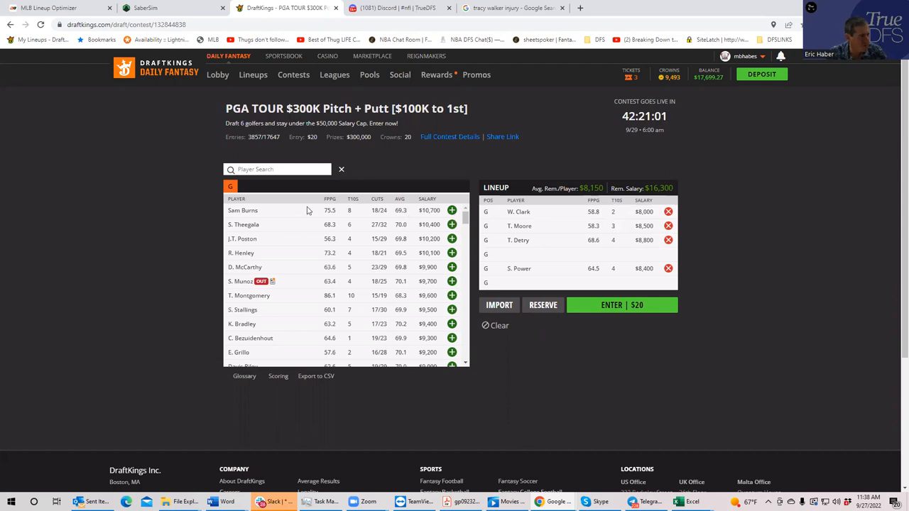
pyautogui.moveTo(358, 221)
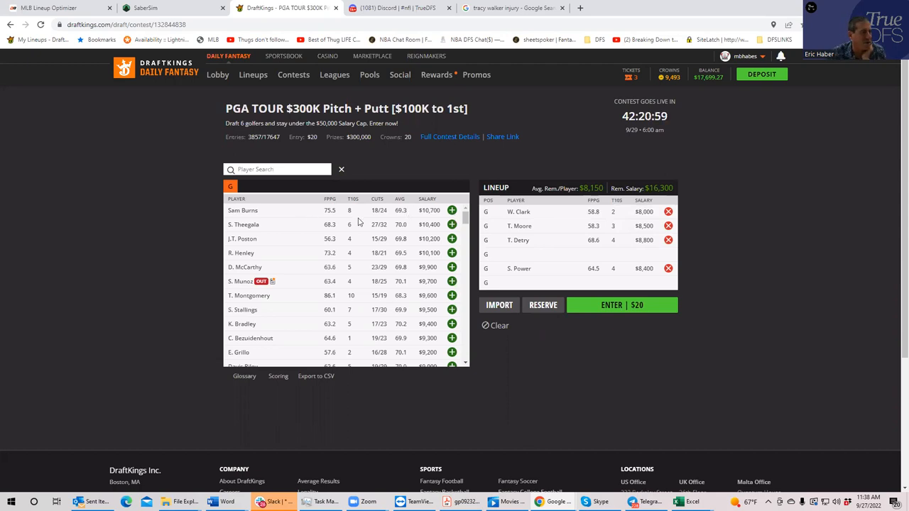
pyautogui.moveTo(263, 183)
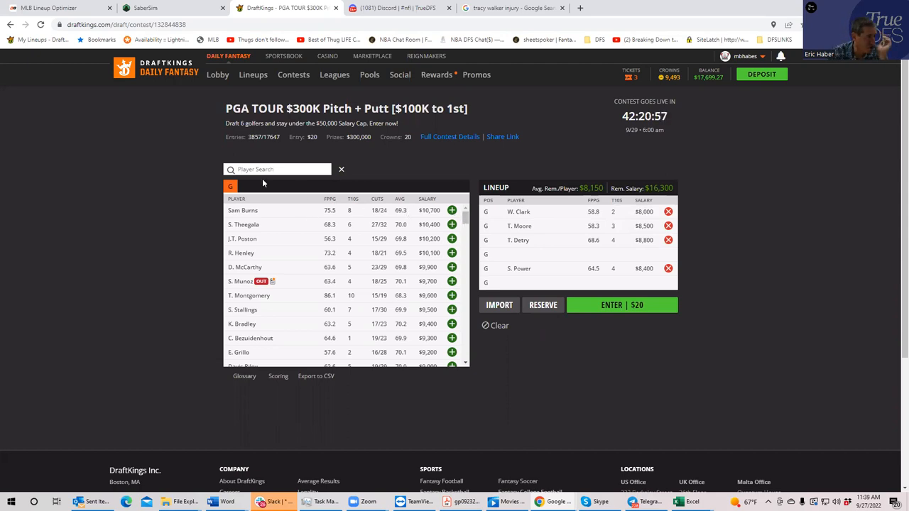
# - Search for Mullinex and Kirk and add Chris Kirk to fill the lineup
pyautogui.write('mul')
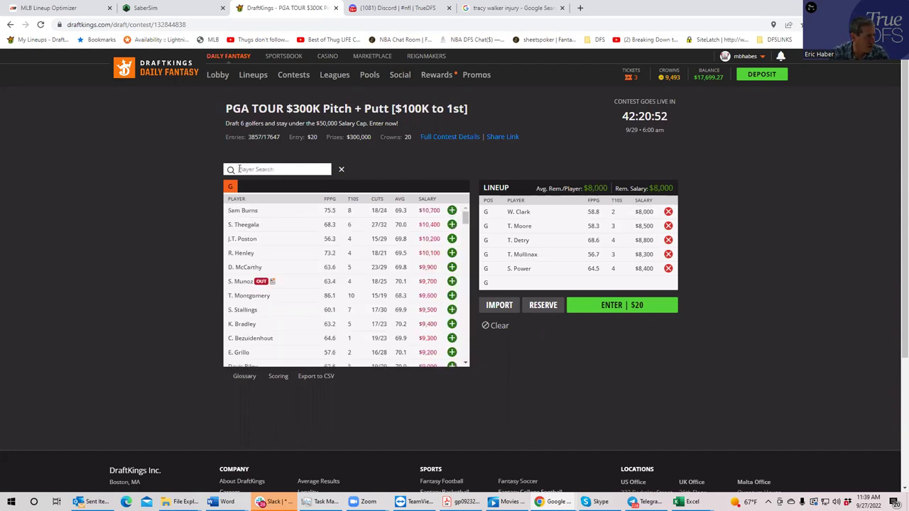
pyautogui.write('kir')
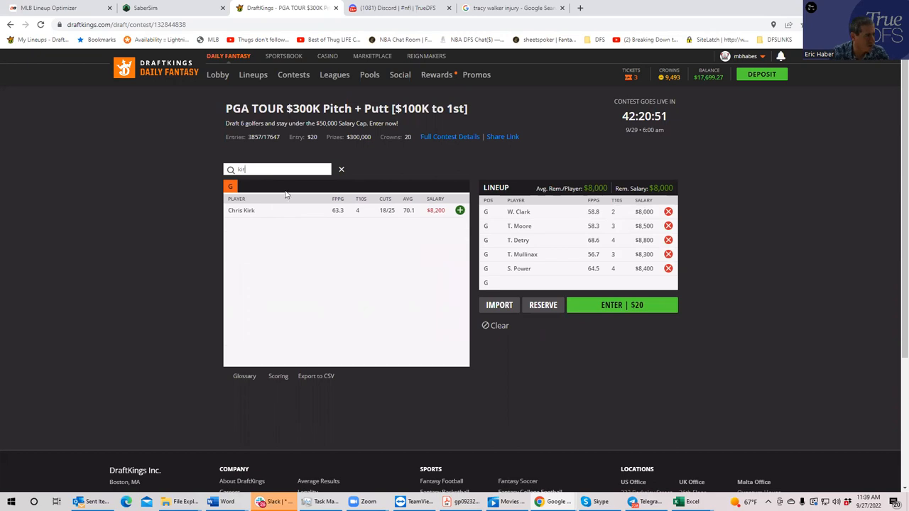
pyautogui.click(460, 210)
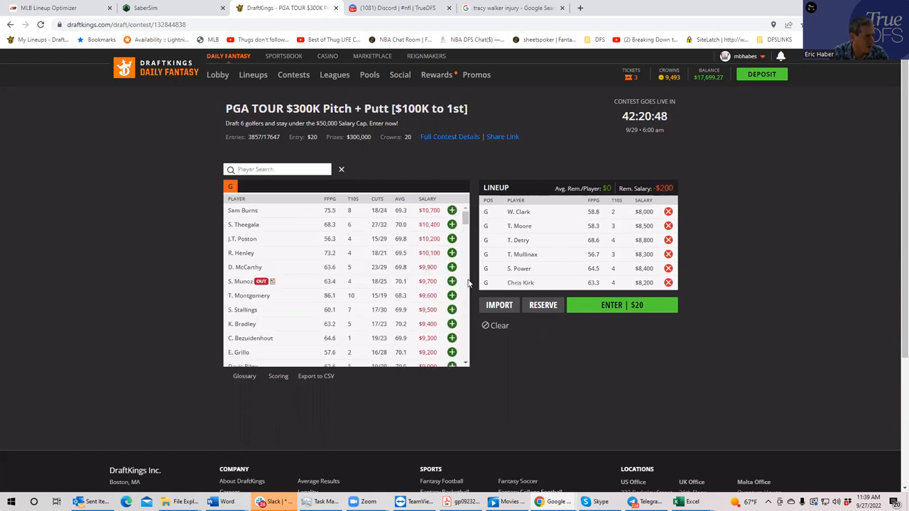
# - Clear the lineup so all six golfer slots are empty again
pyautogui.scroll(-3)
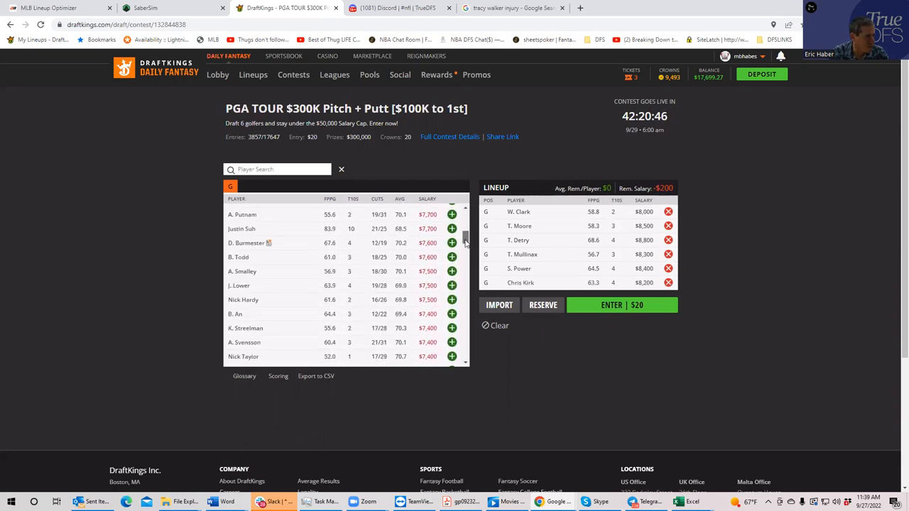
pyautogui.scroll(3)
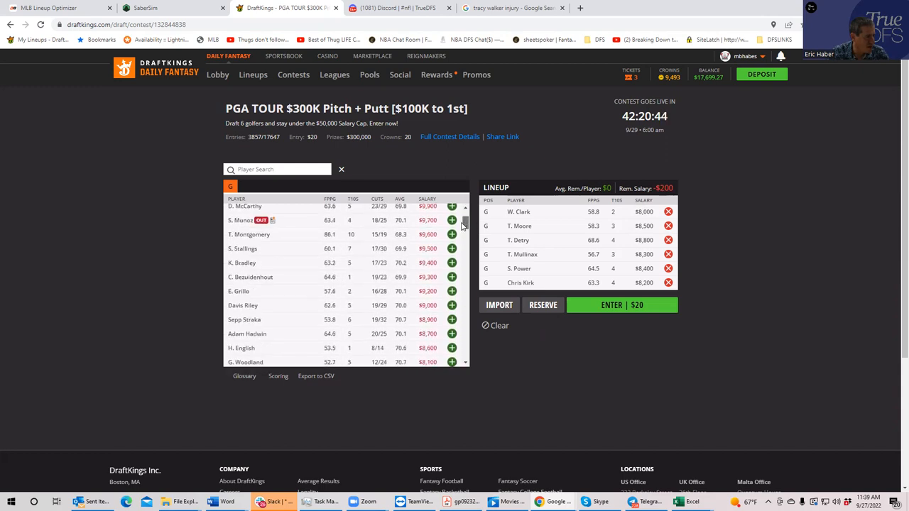
pyautogui.scroll(-3)
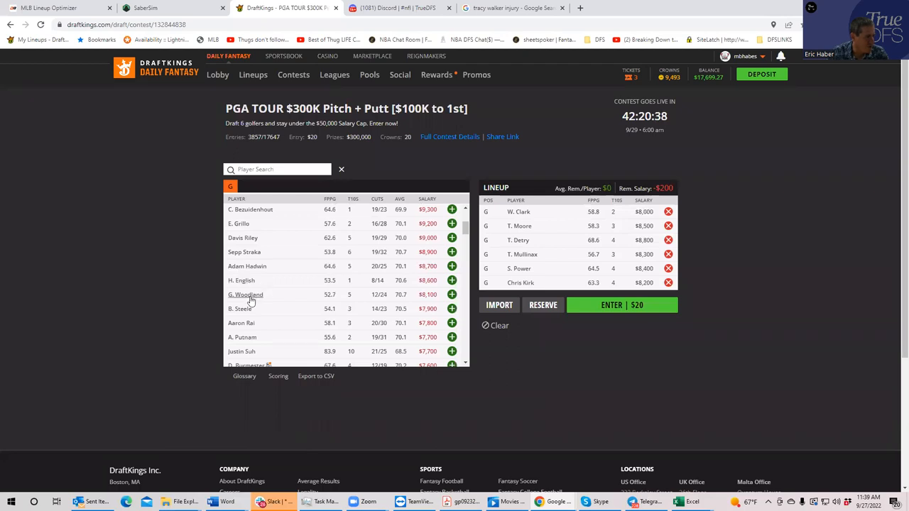
pyautogui.click(667, 283)
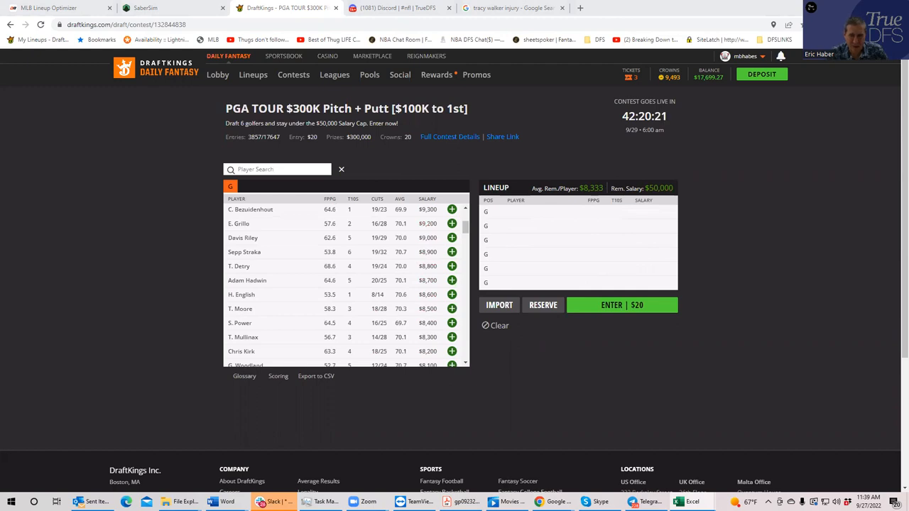
pyautogui.scroll(-3)
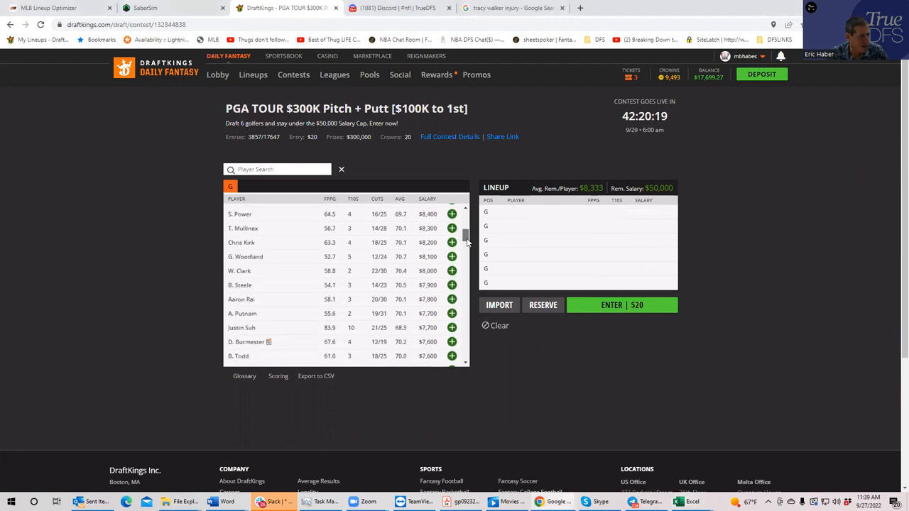
pyautogui.scroll(-3)
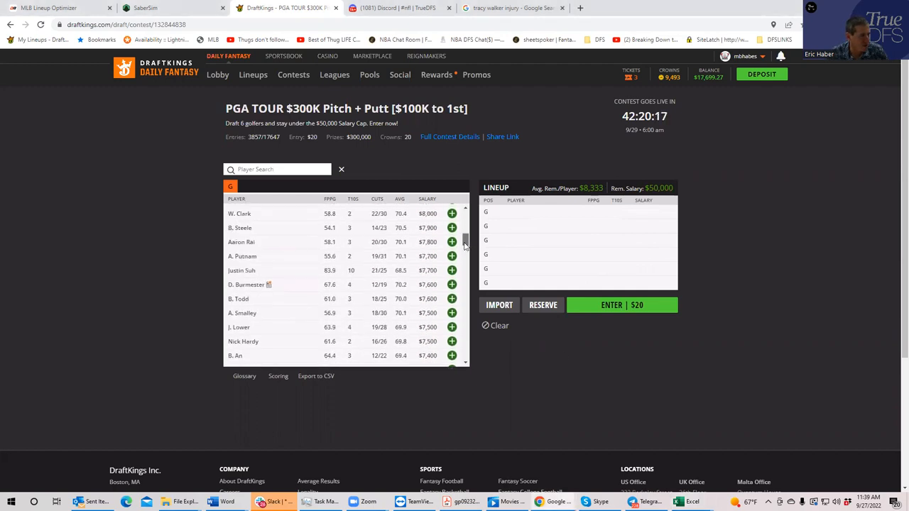
pyautogui.scroll(-3)
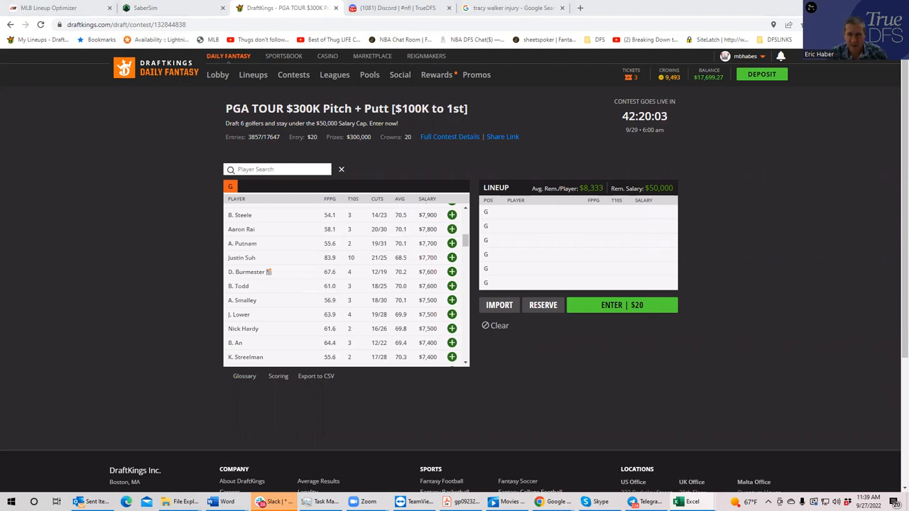
pyautogui.moveTo(782, 262)
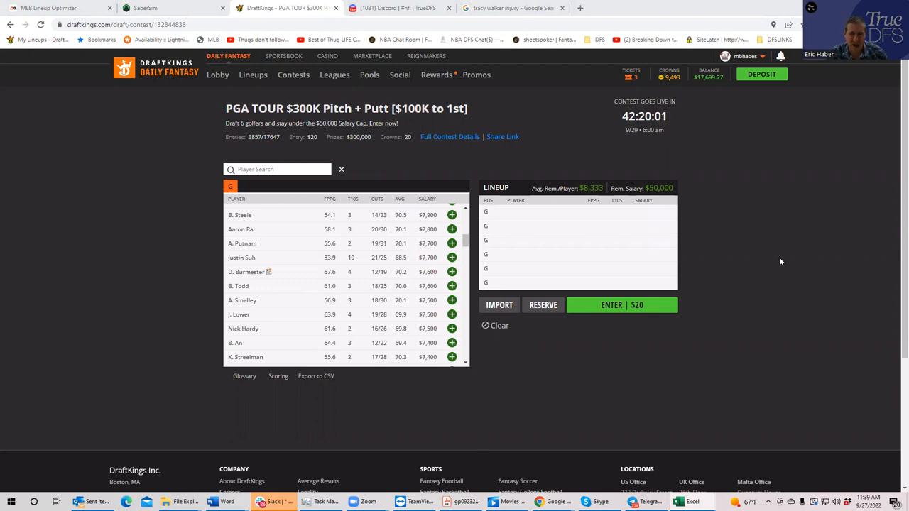
pyautogui.moveTo(761, 257)
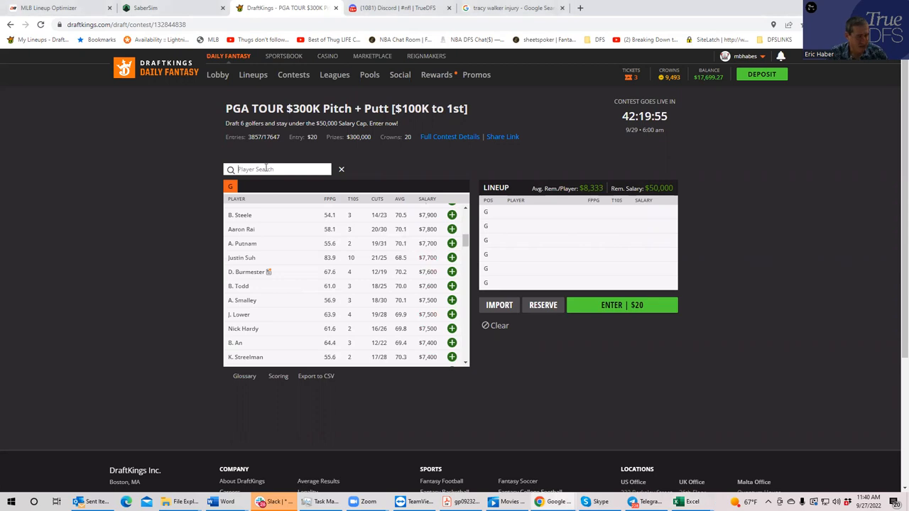
# - Add D. Burmeister, A. Smalley and A. Svensson to the lineup via Player Search
pyautogui.write('br')
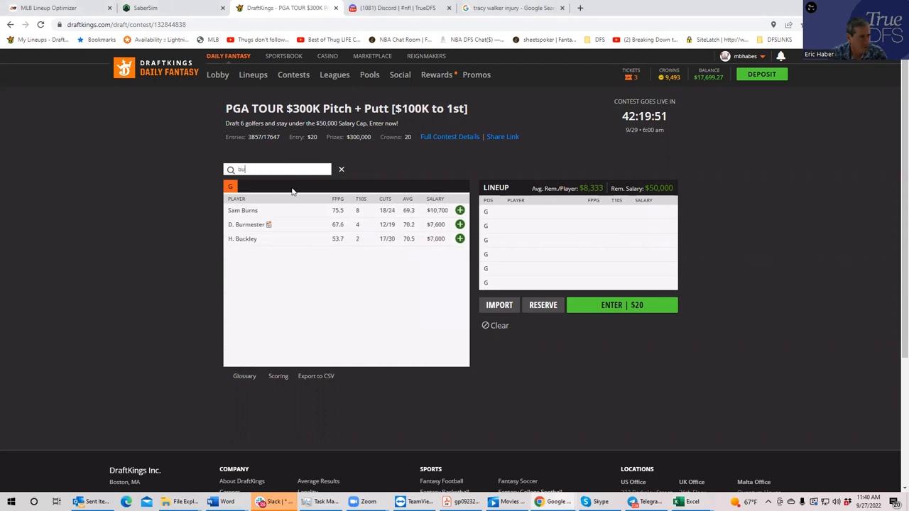
pyautogui.click(460, 225)
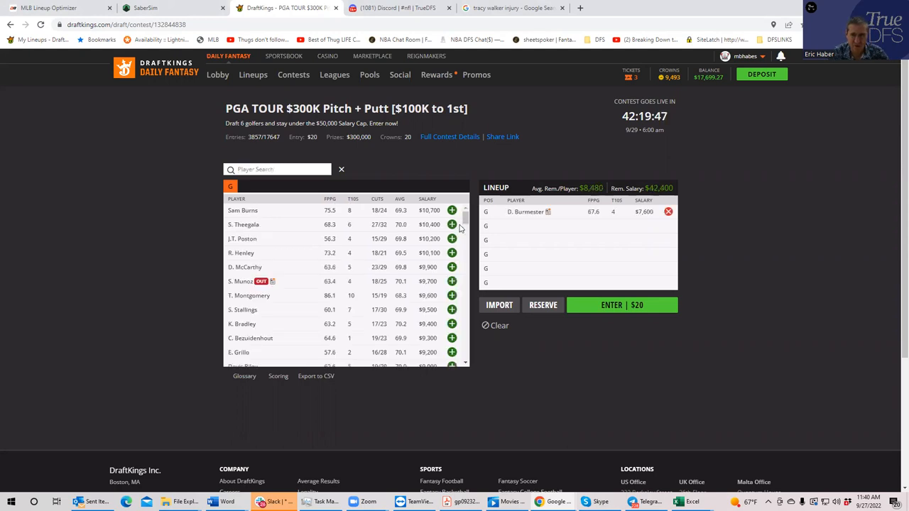
pyautogui.write('s')
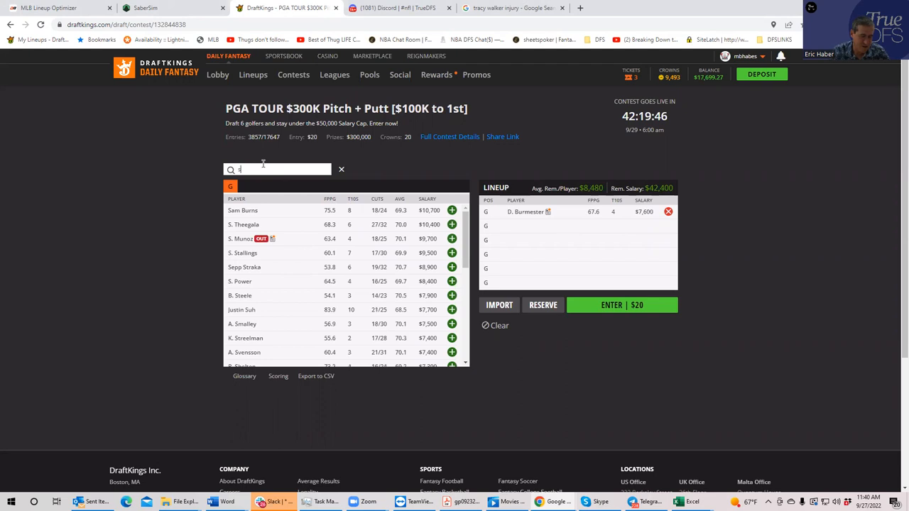
pyautogui.write('smal')
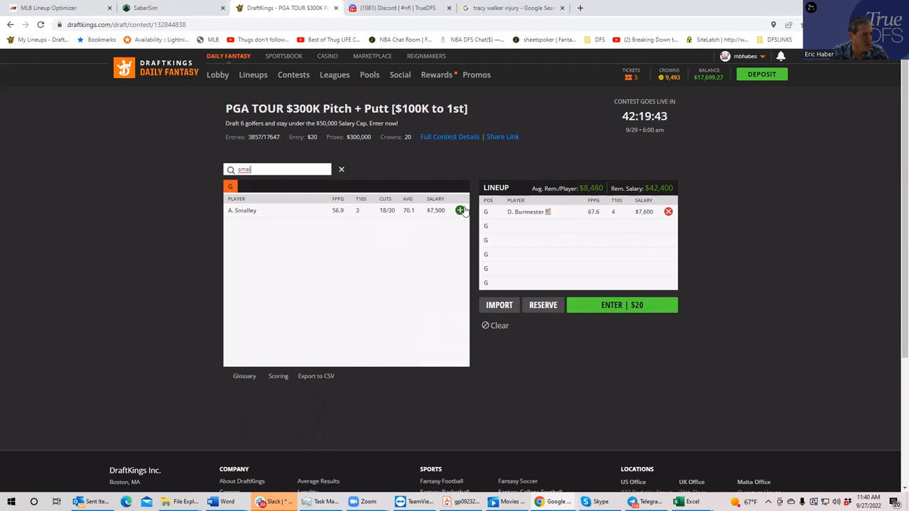
pyautogui.click(460, 210)
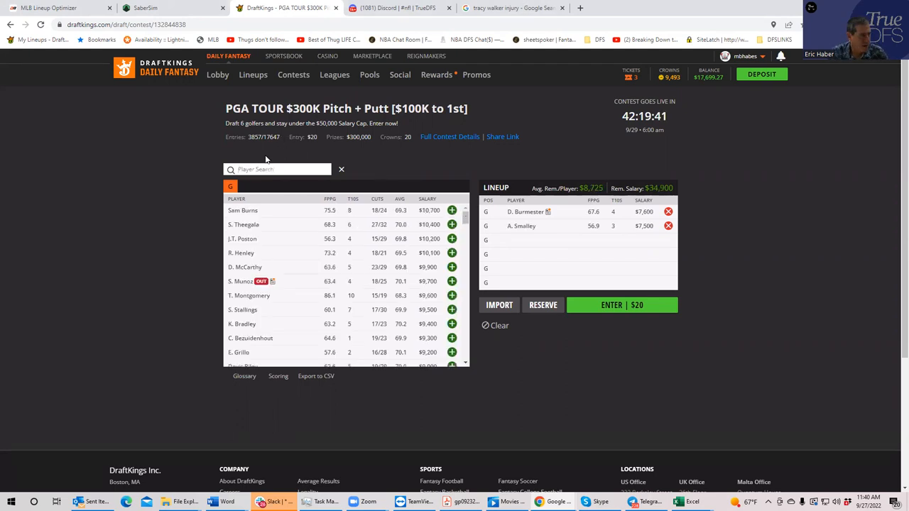
pyautogui.write('sv')
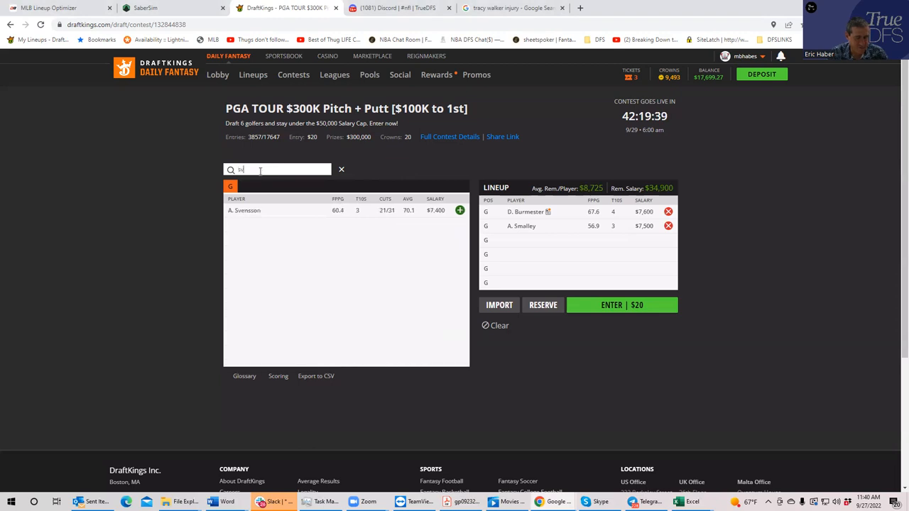
pyautogui.click(461, 211)
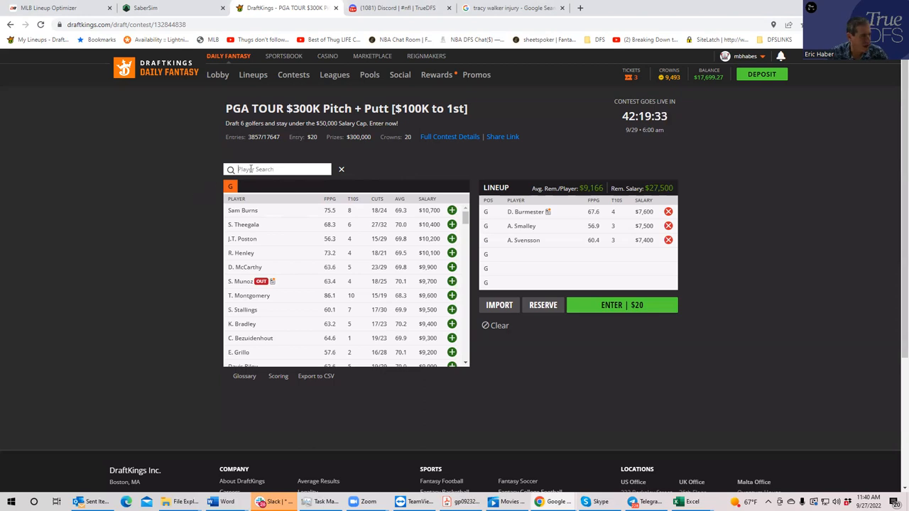
# - Add B. Steele, P. Rodgers and Nick Hardy to complete the six-golfer lineup
pyautogui.write('steel')
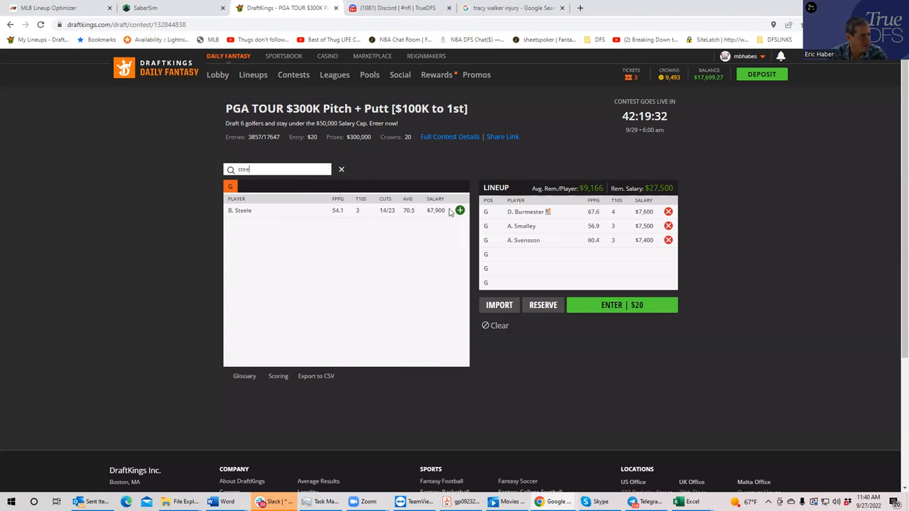
pyautogui.click(461, 210)
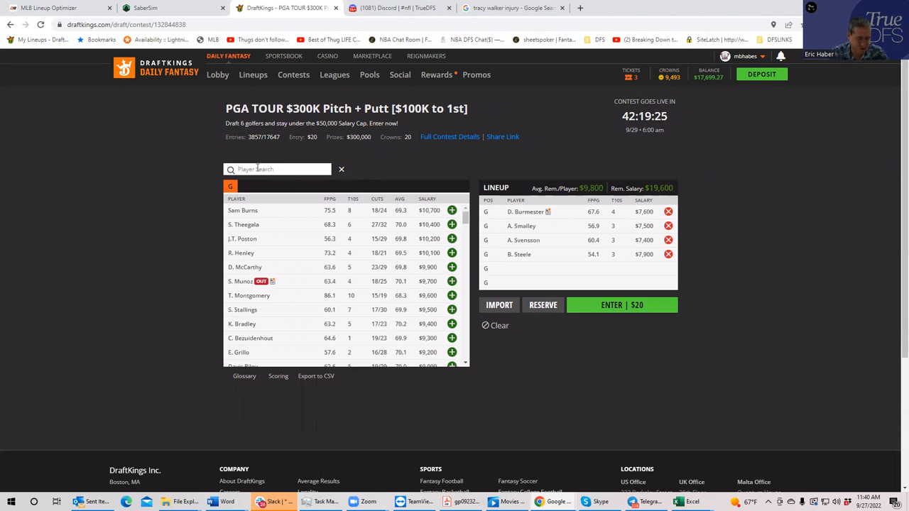
pyautogui.write('rodg')
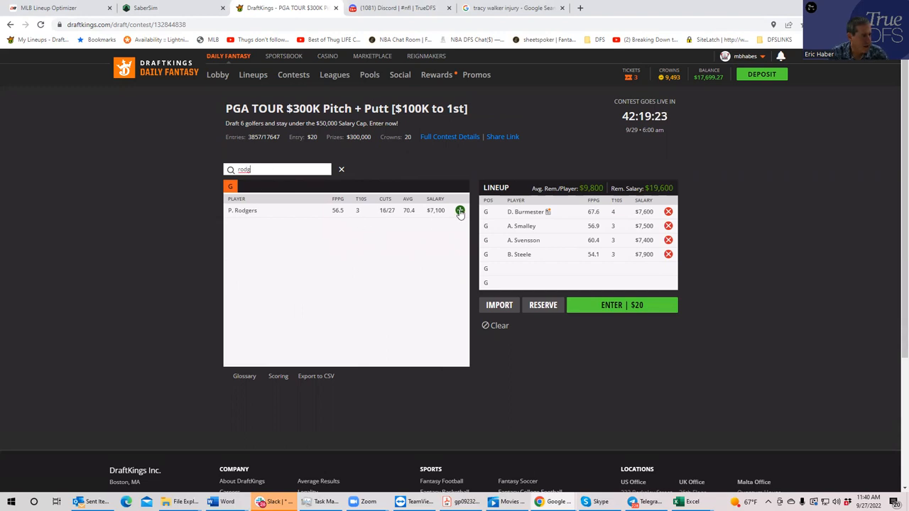
pyautogui.click(460, 210)
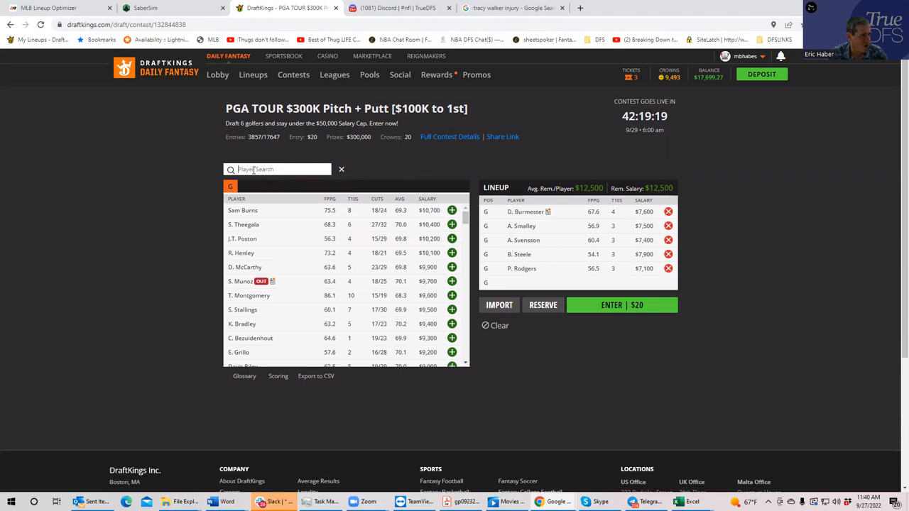
pyautogui.write('hardy')
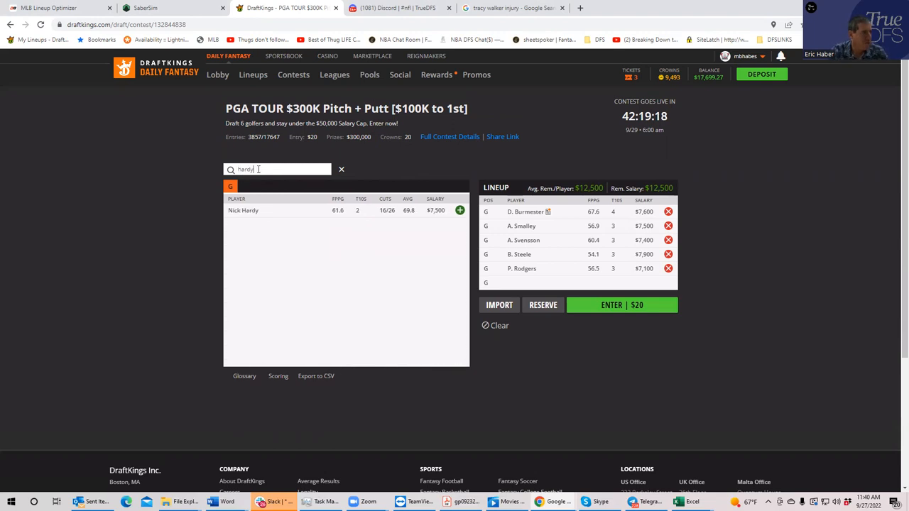
pyautogui.click(460, 210)
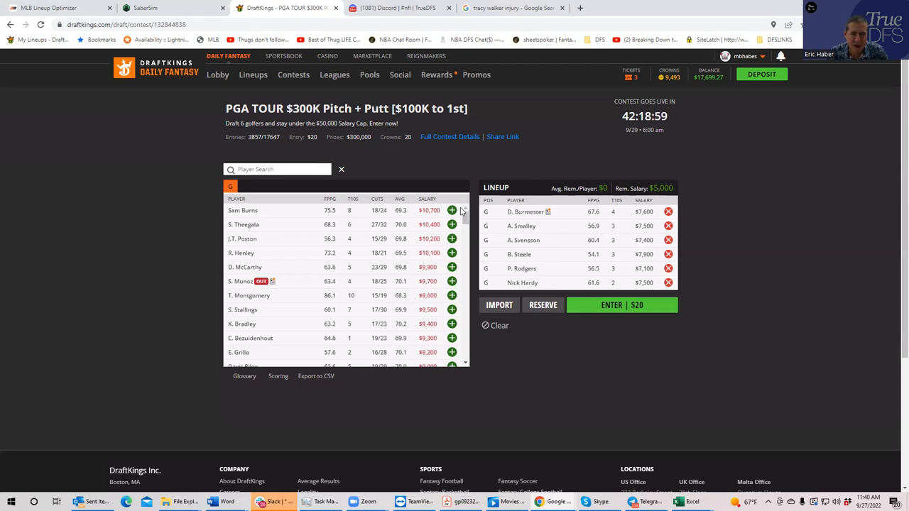
# - Remove every golfer, including D. Burmeister, to empty the lineup
pyautogui.click(668, 283)
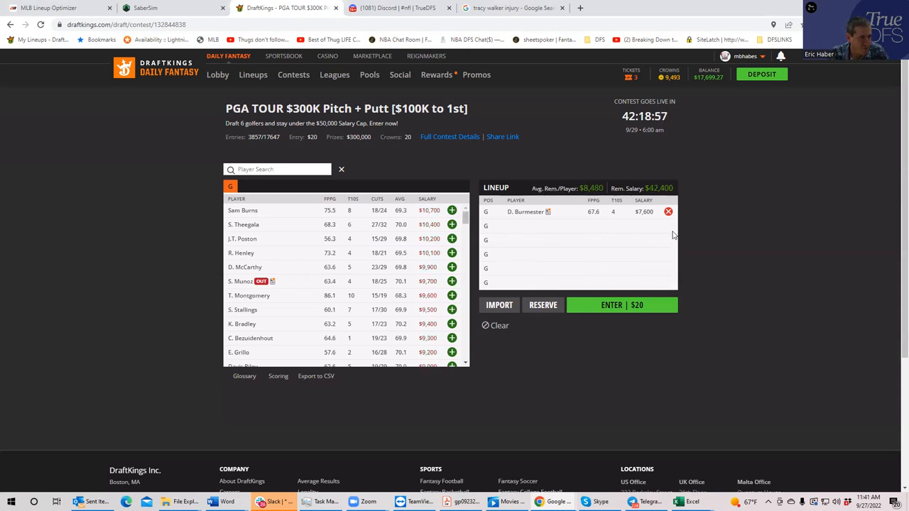
pyautogui.click(667, 212)
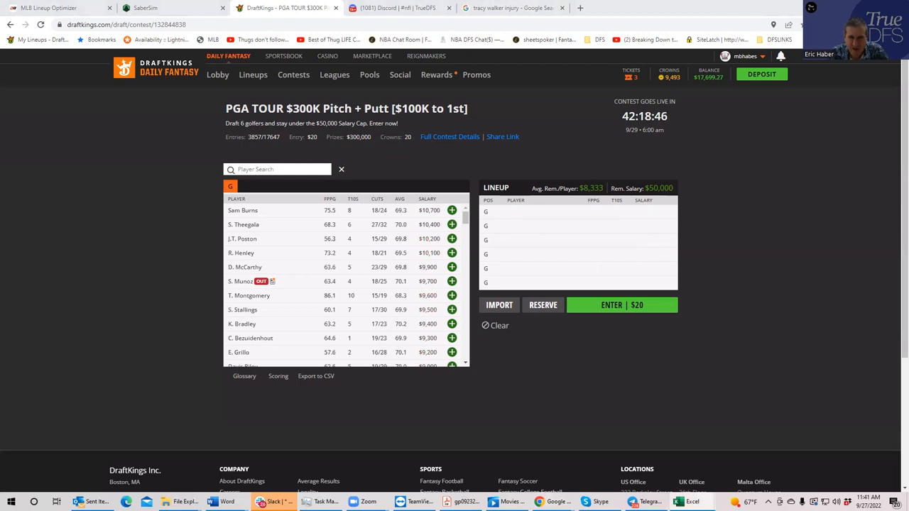
pyautogui.moveTo(234, 199)
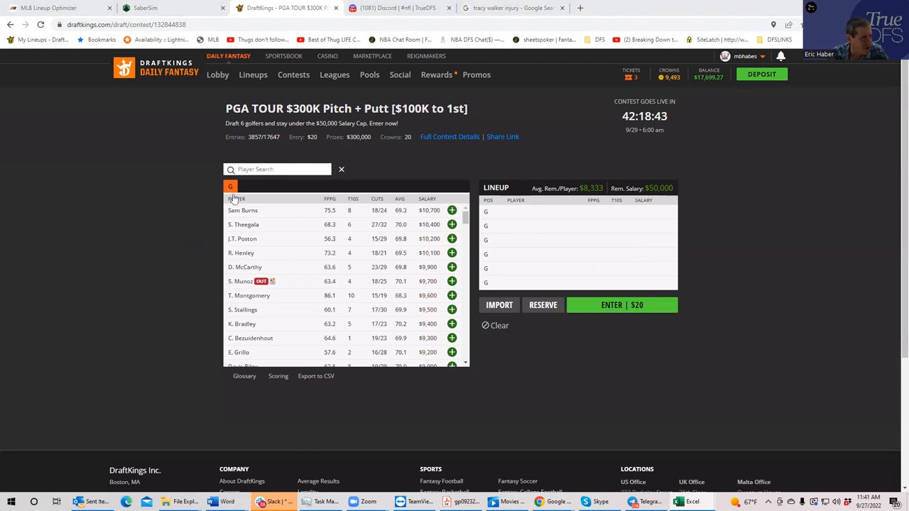
# - Add C. Tarren via Player Search, then remove him, leaving the lineup empty
pyautogui.write('tarr')
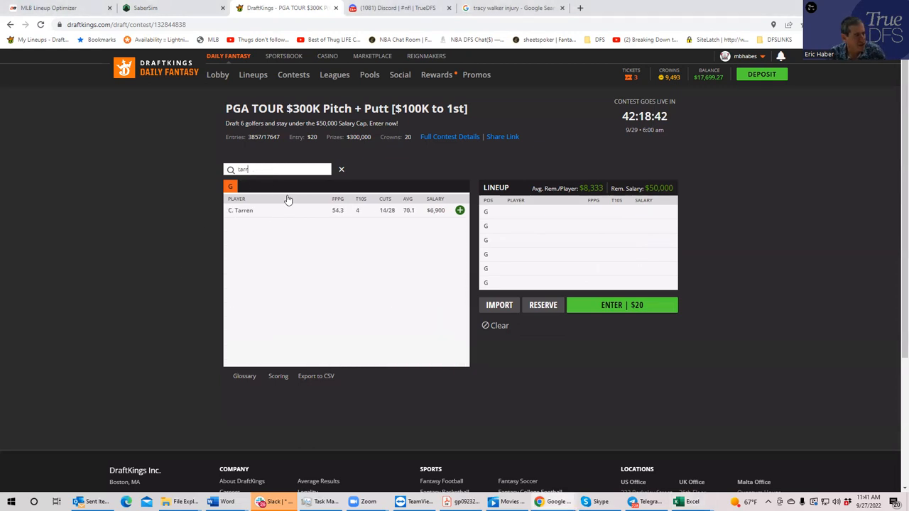
pyautogui.click(460, 210)
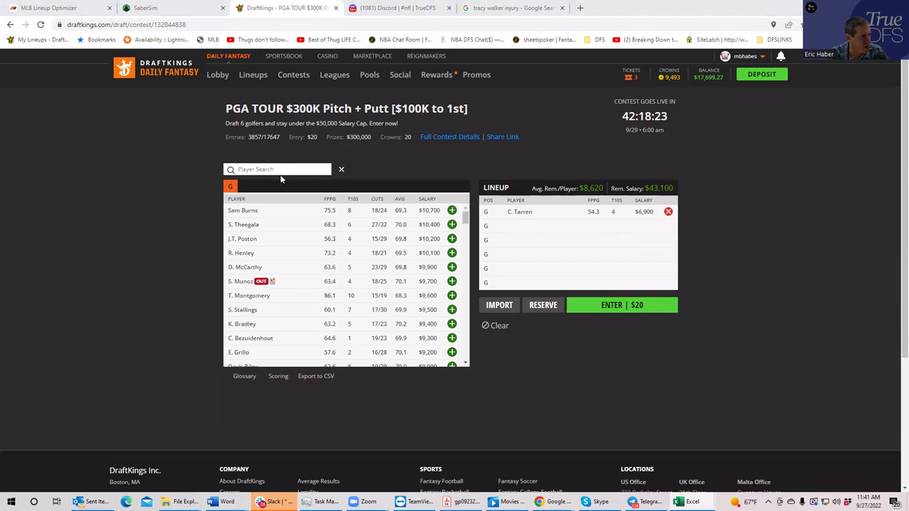
pyautogui.moveTo(277, 173)
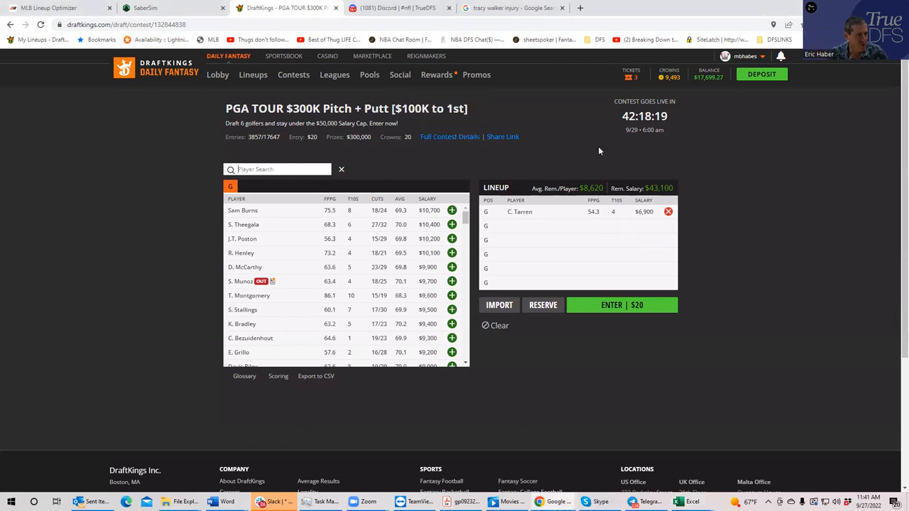
pyautogui.click(667, 212)
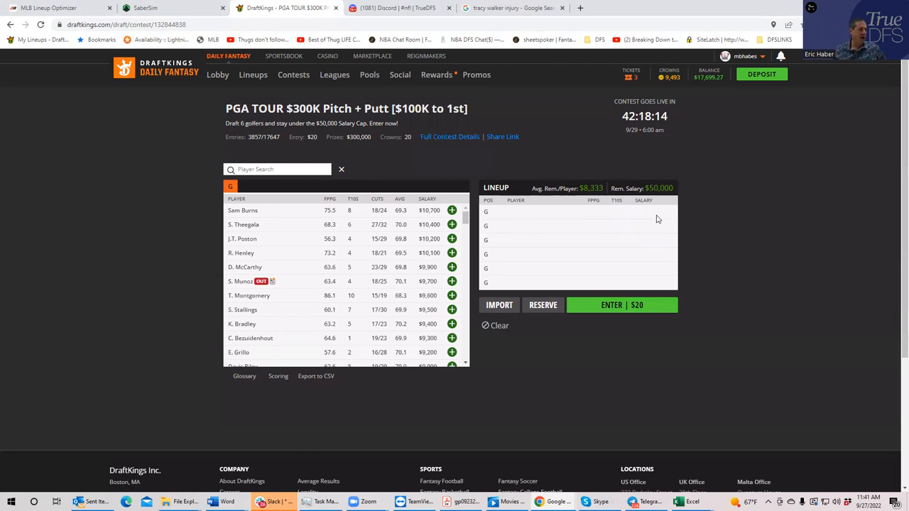
pyautogui.moveTo(632, 202)
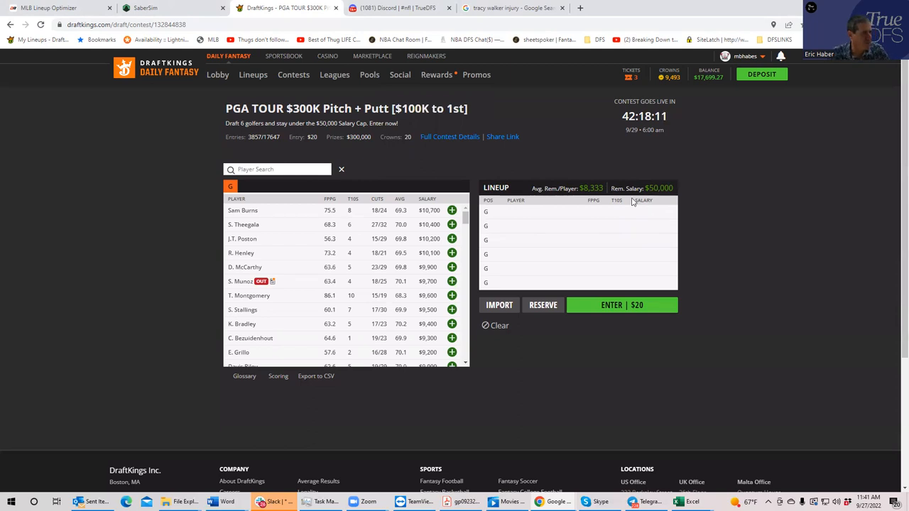
pyautogui.moveTo(298, 213)
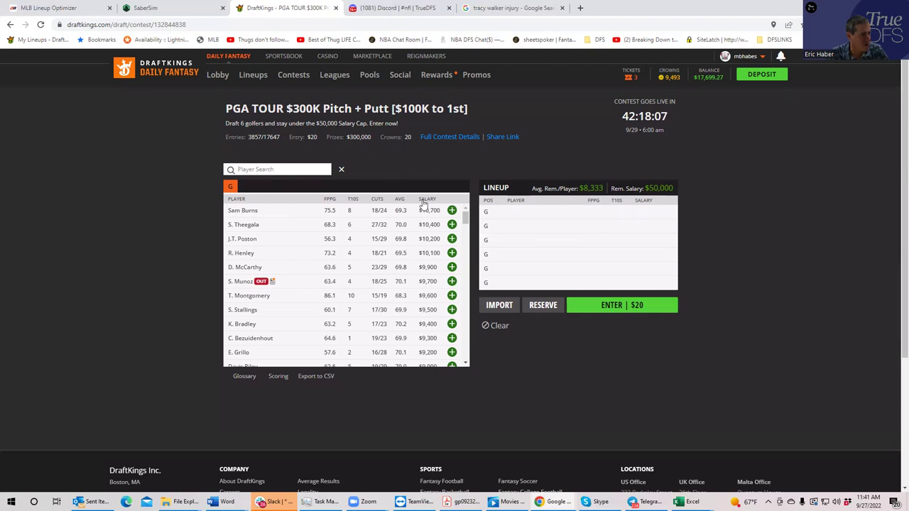
# - Add Sam Burns, Davis Riley and S. Power to a trial lineup
pyautogui.click(452, 211)
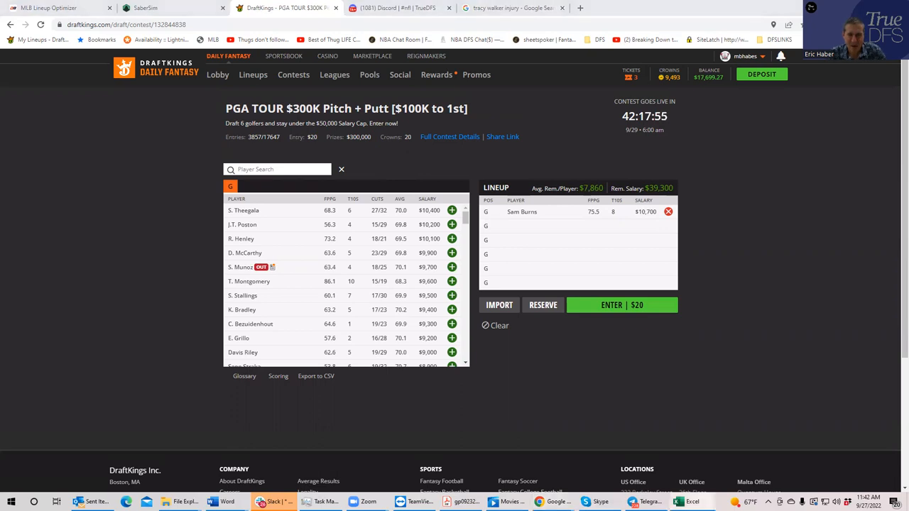
pyautogui.moveTo(734, 259)
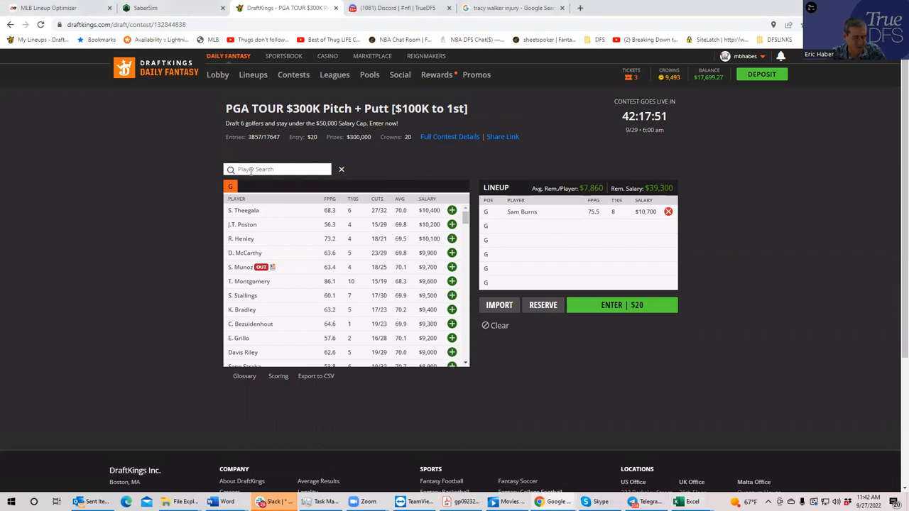
pyautogui.write('rile')
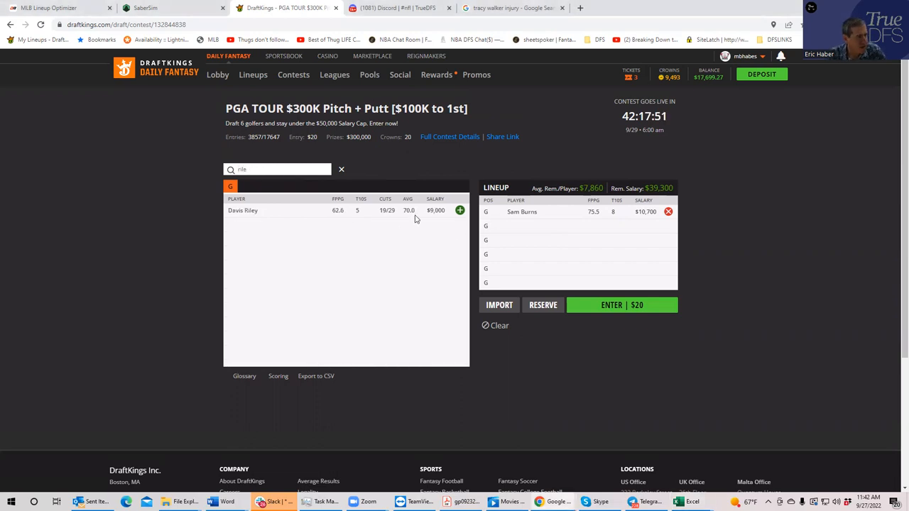
pyautogui.click(460, 211)
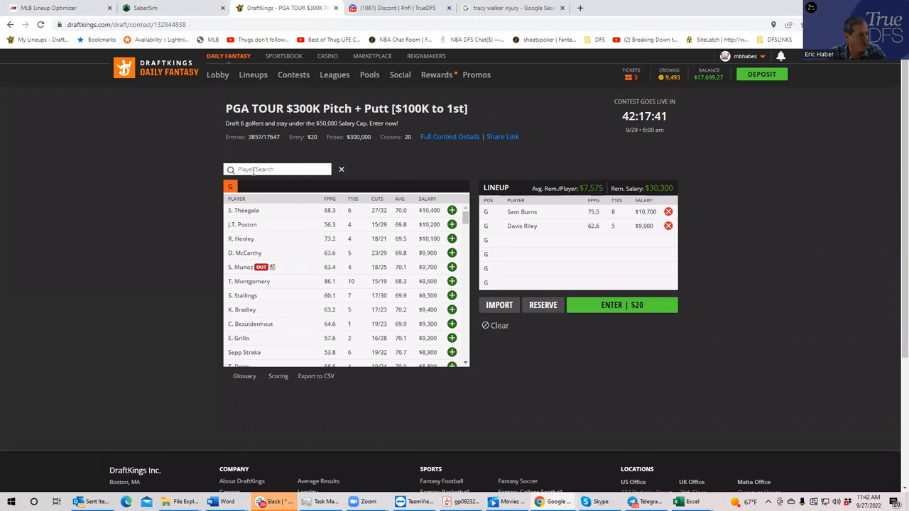
pyautogui.write('powe')
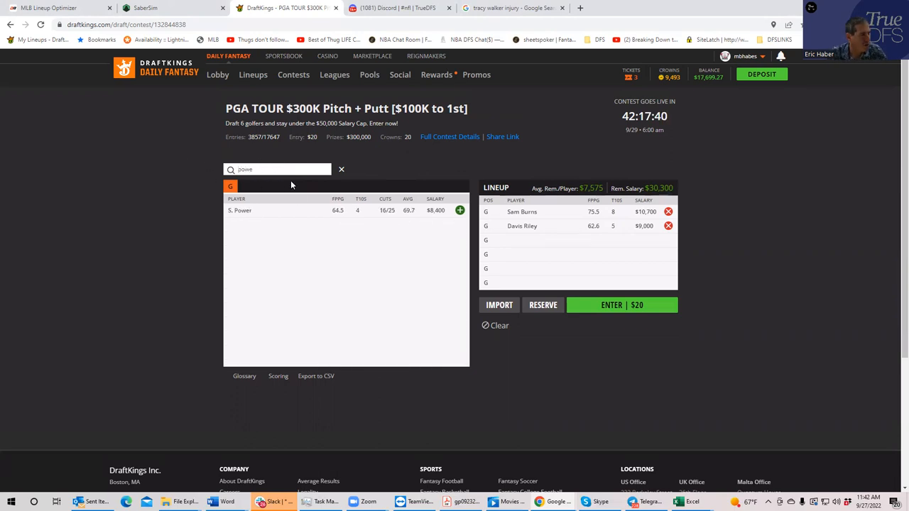
pyautogui.click(461, 210)
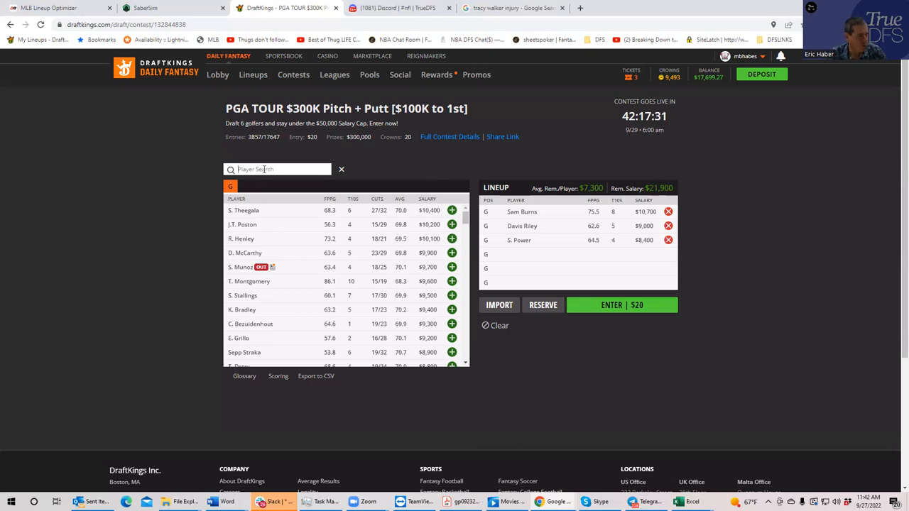
pyautogui.write('bur')
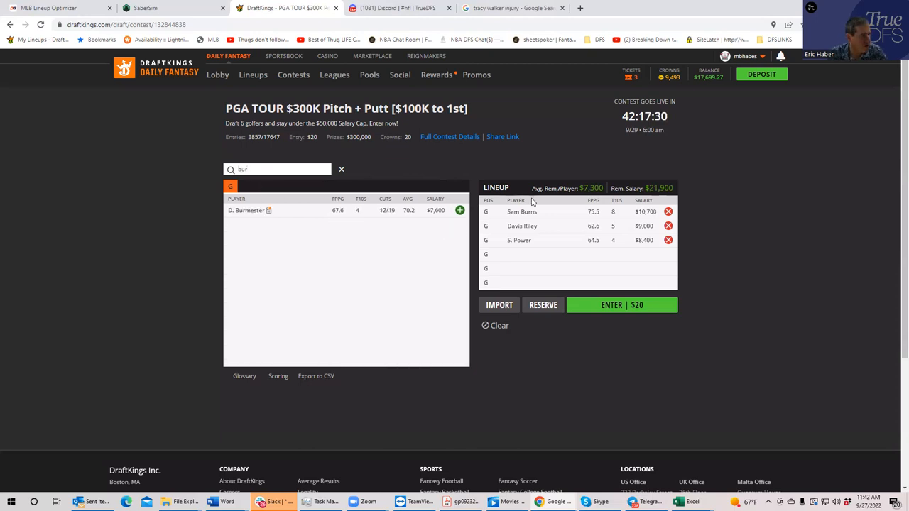
pyautogui.click(460, 210)
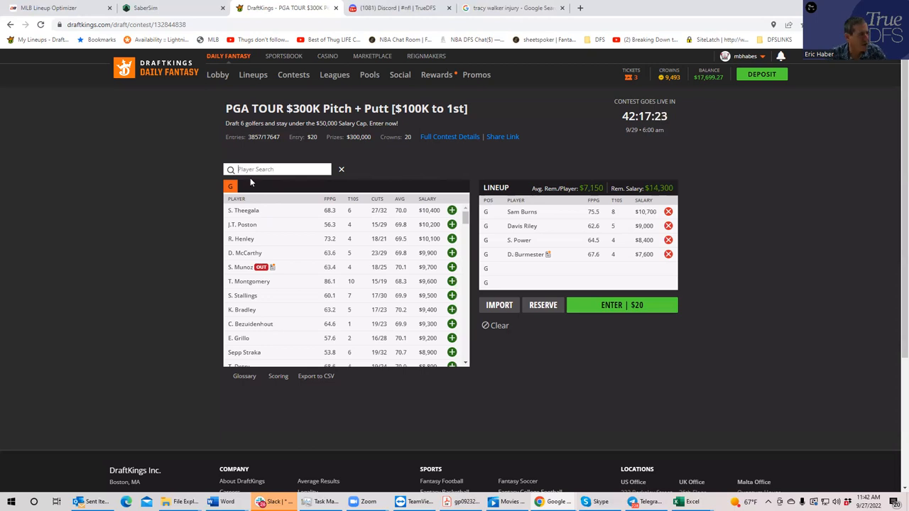
pyautogui.write('tarr')
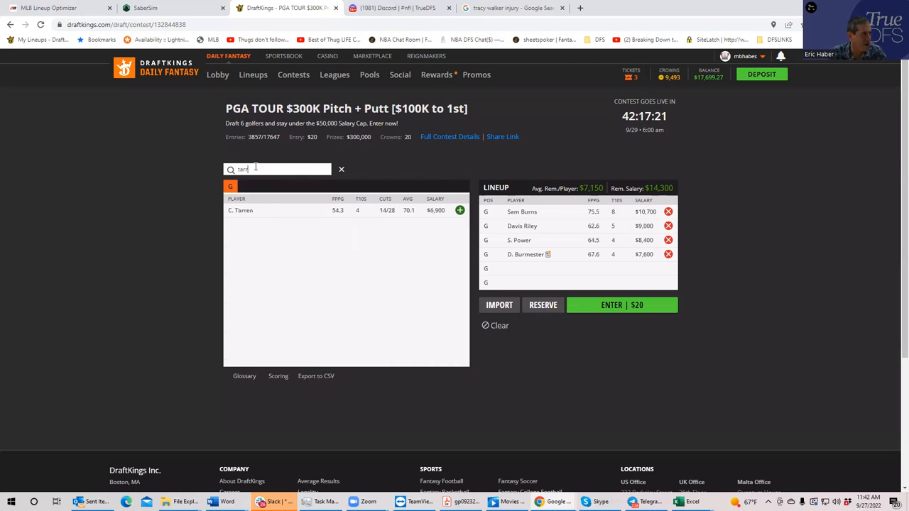
pyautogui.click(460, 211)
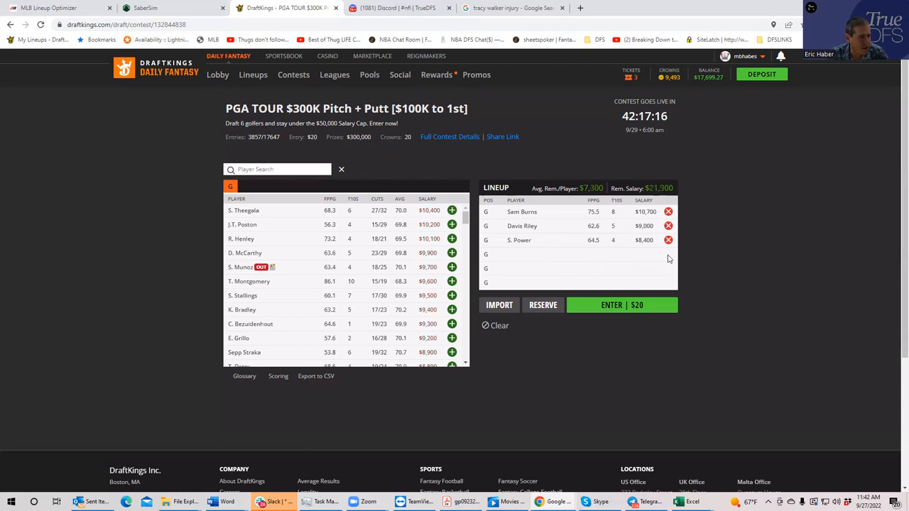
pyautogui.click(500, 325)
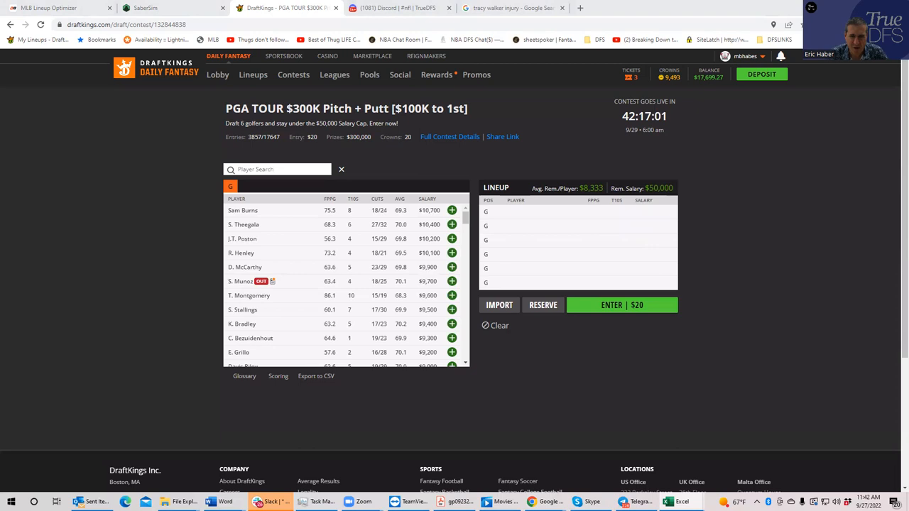
pyautogui.moveTo(388, 190)
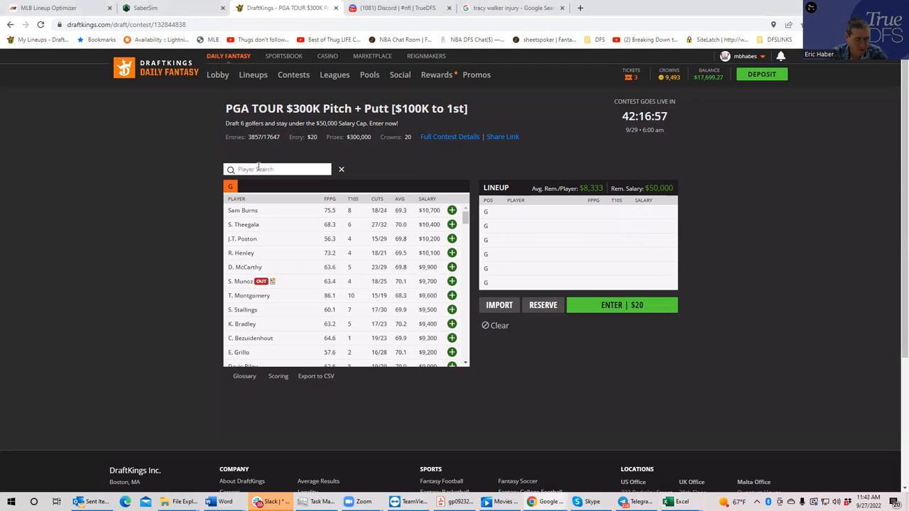
pyautogui.click(451, 267)
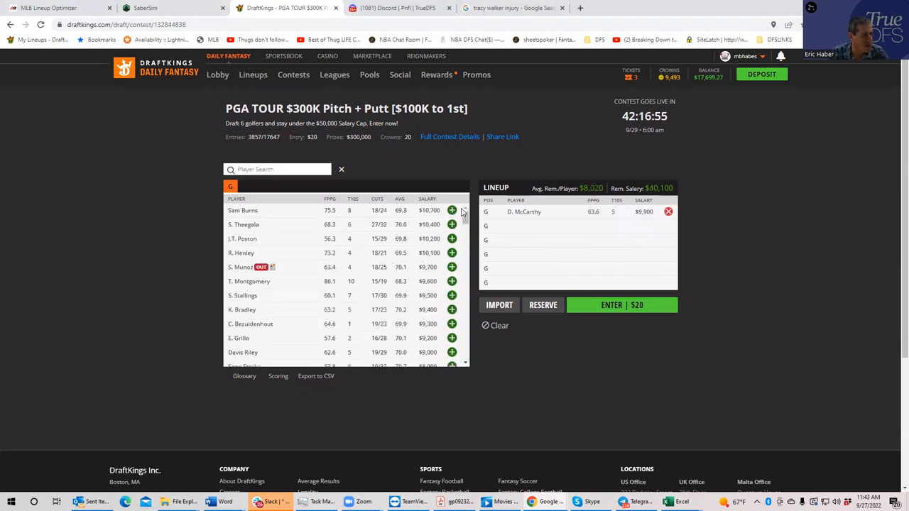